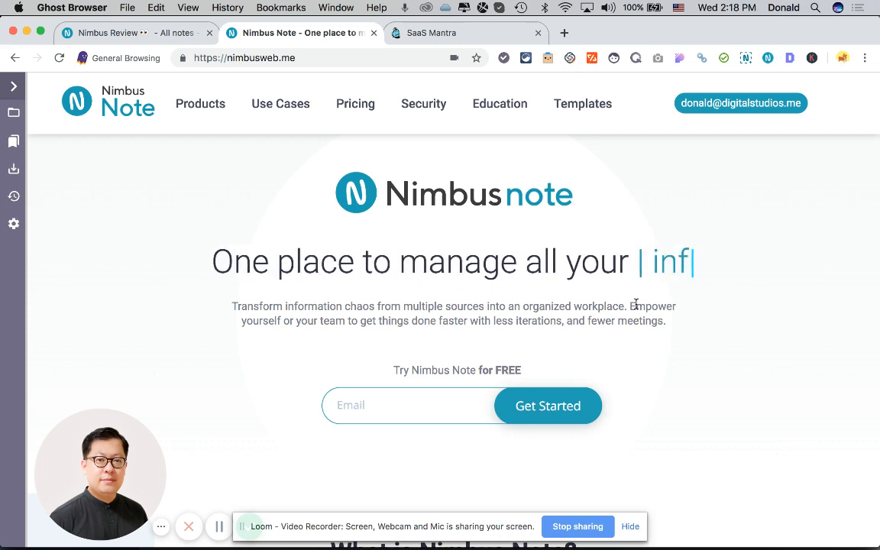
Step: Scroll the nimbusweb.me homepage down to the 'What is Nimbus Note?' section
text(o)
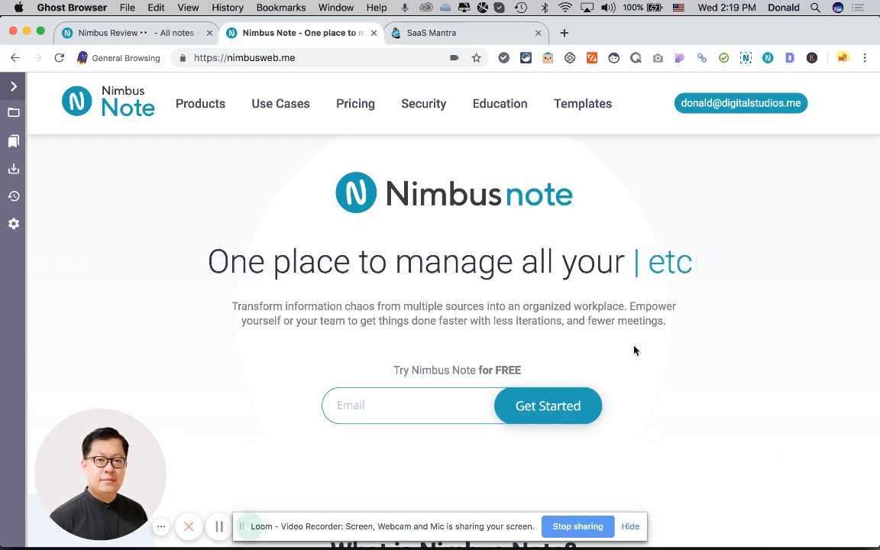
scroll(down, 3)
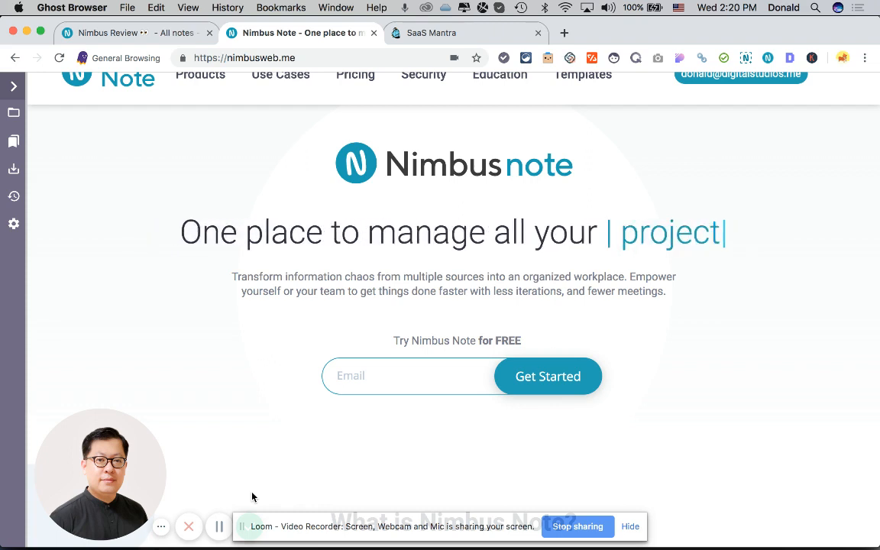
mouse_move(221, 527)
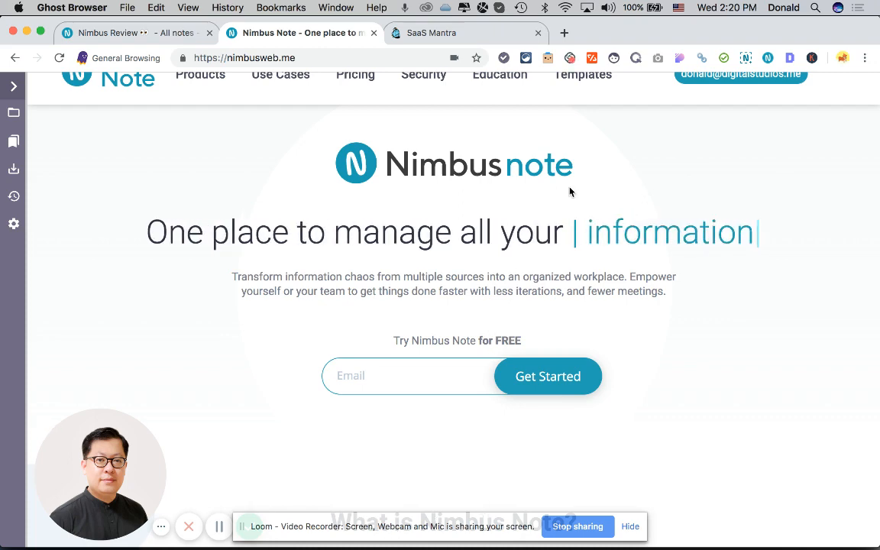
scroll(down, 3)
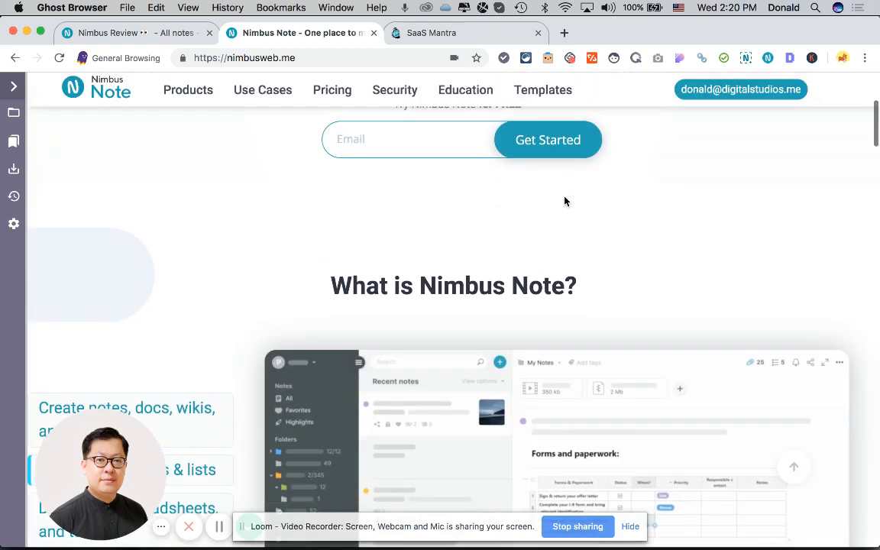
scroll(down, 3)
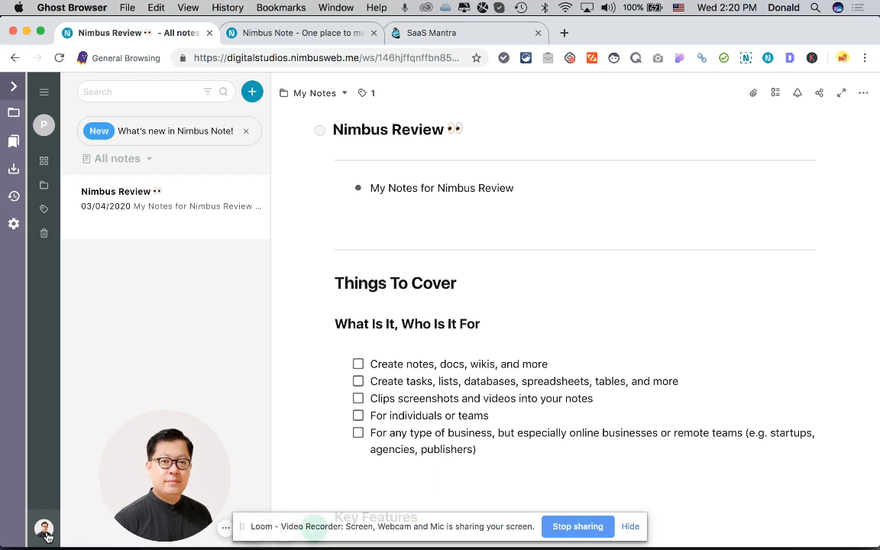
click(44, 529)
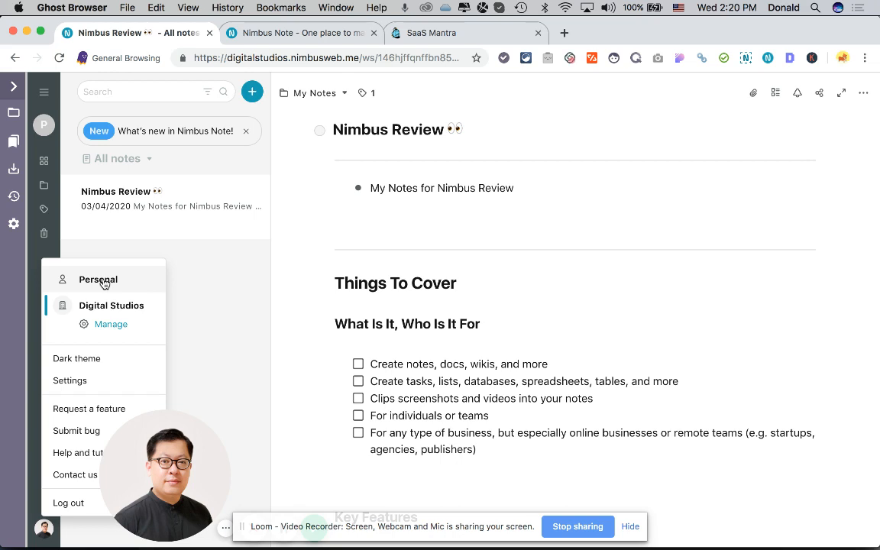
mouse_move(110, 305)
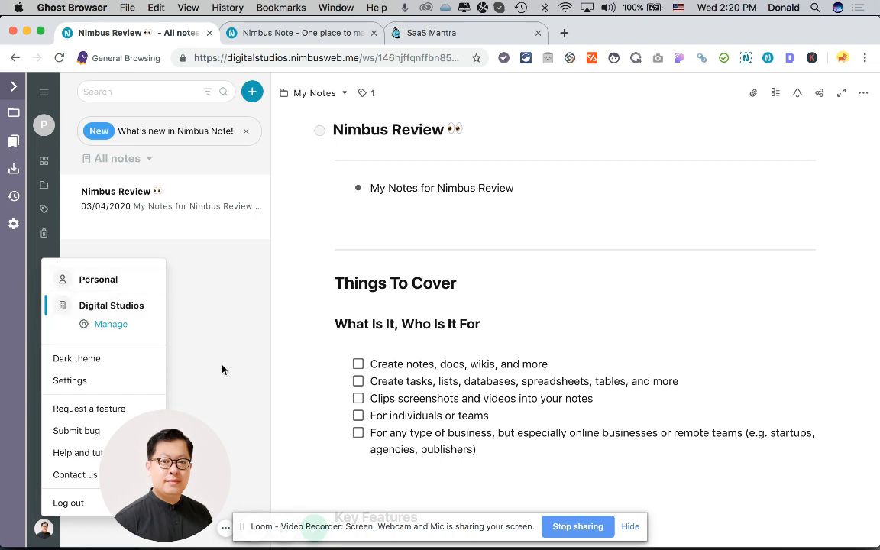
click(44, 125)
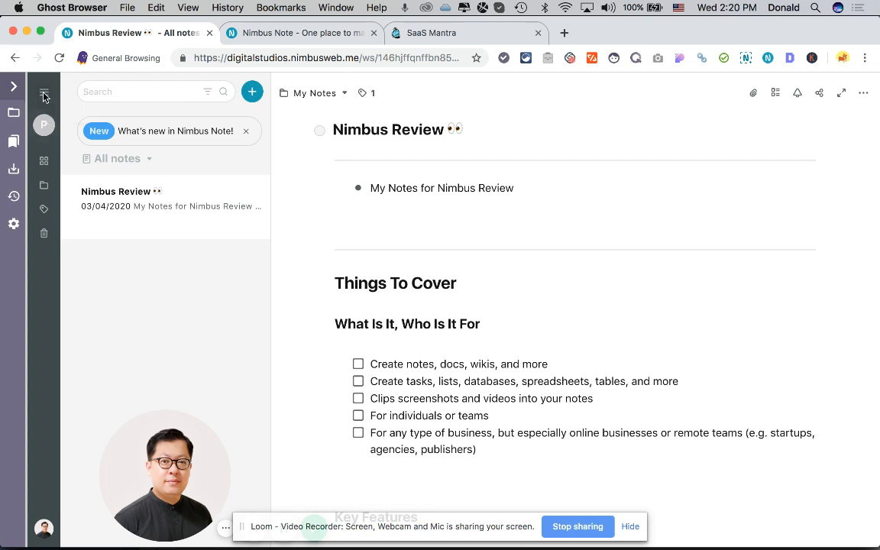
Step: Expand the sidebar with the hamburger icon to reveal folders and tags
click(44, 93)
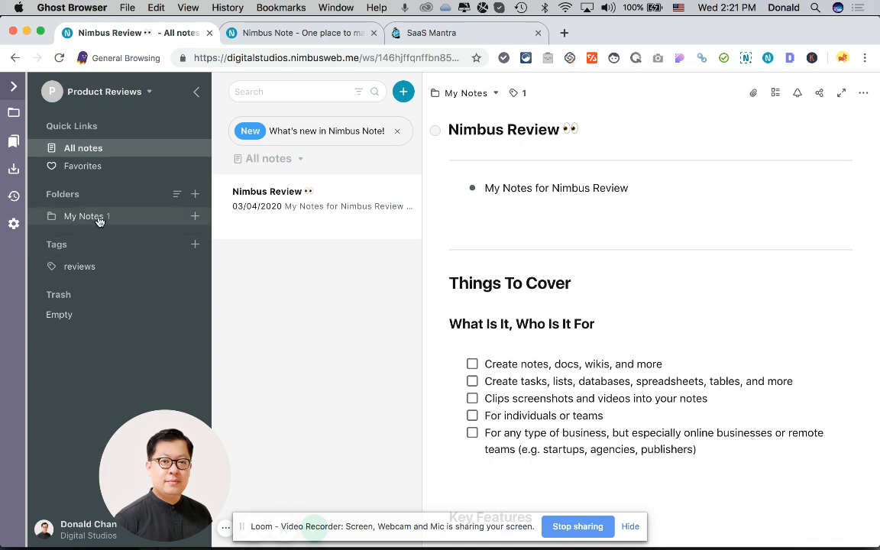
mouse_move(87, 216)
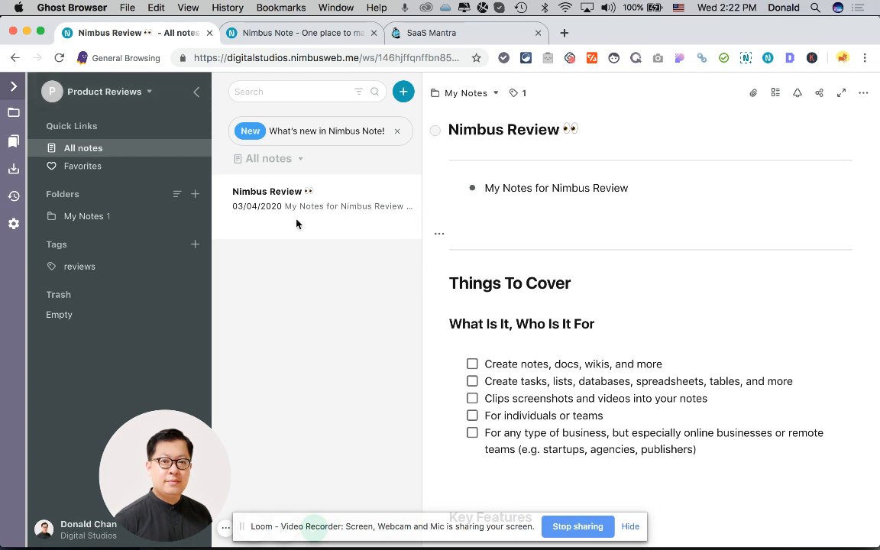
mouse_move(288, 214)
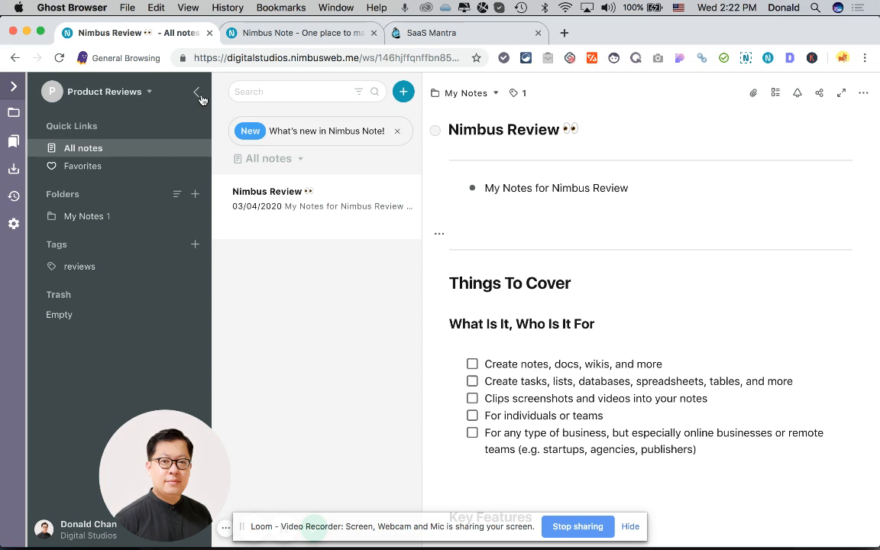
mouse_move(197, 91)
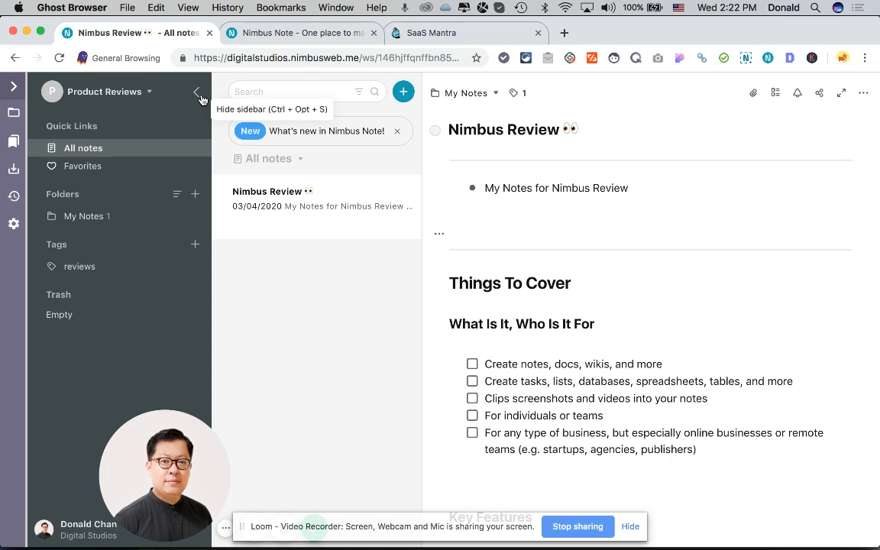
Step: Hide the sidebar, glance at the nimbusweb.me homepage, and return to Nimbus Review
click(198, 91)
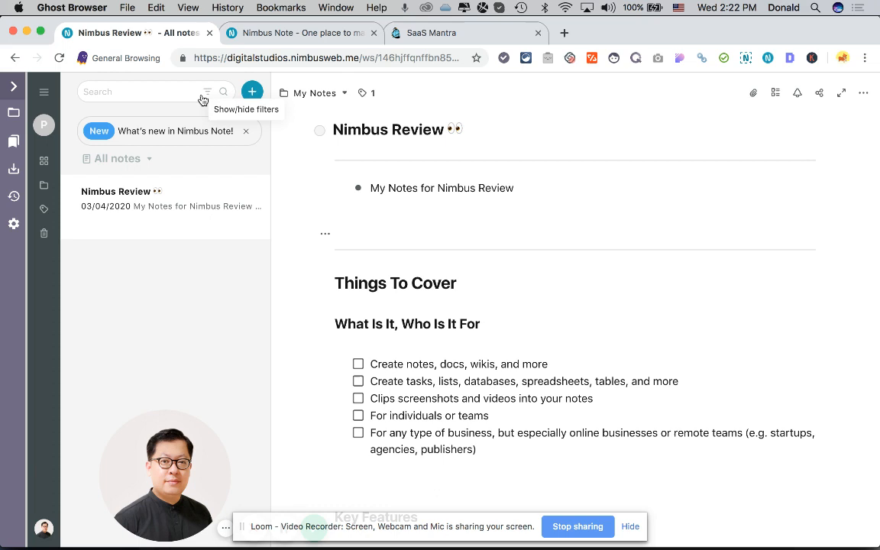
mouse_move(59, 177)
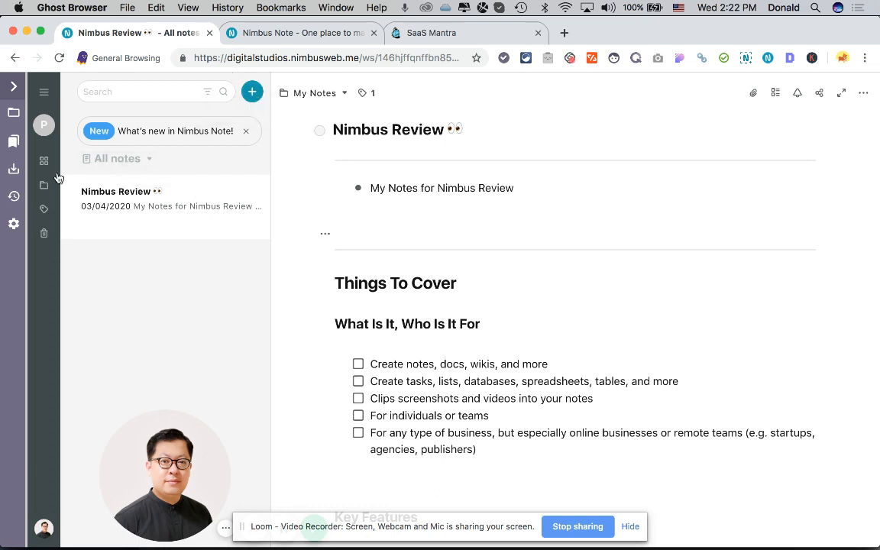
mouse_move(320, 347)
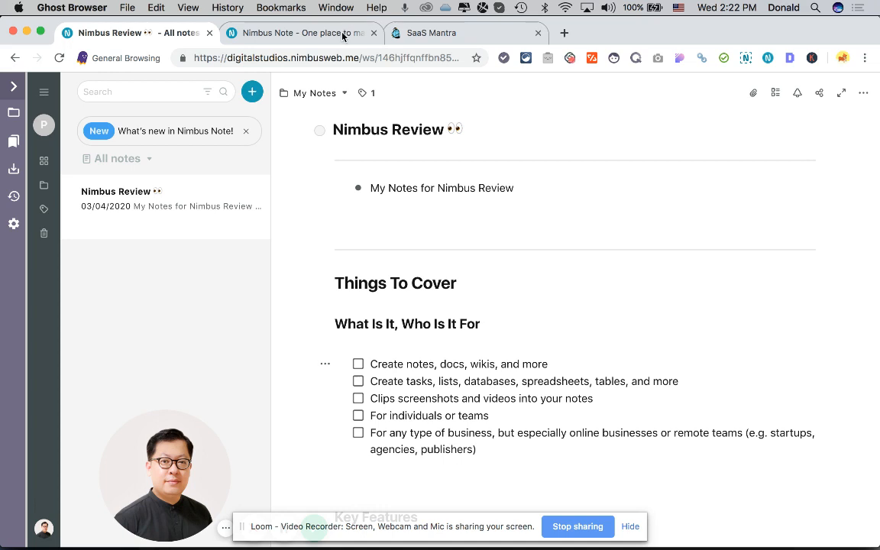
click(298, 33)
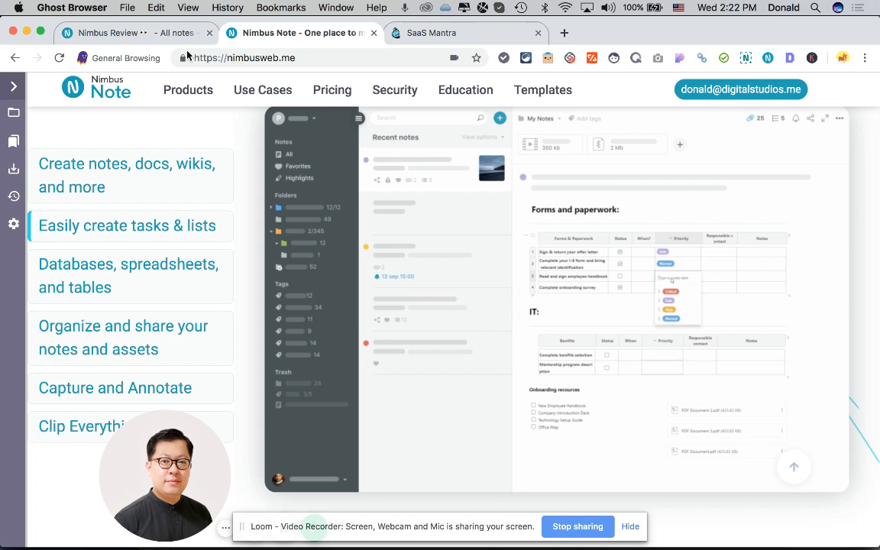
click(114, 33)
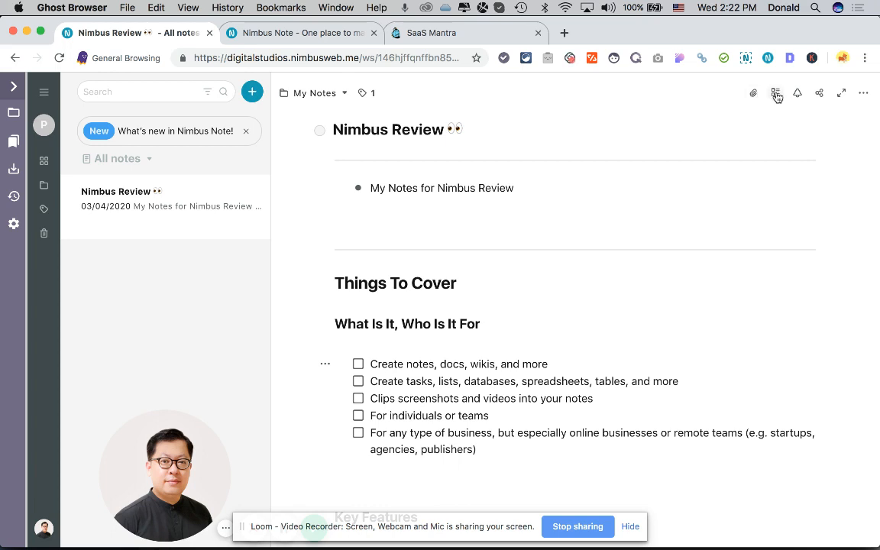
Step: Show the note's task list panel and the file-attachment drop area
click(775, 93)
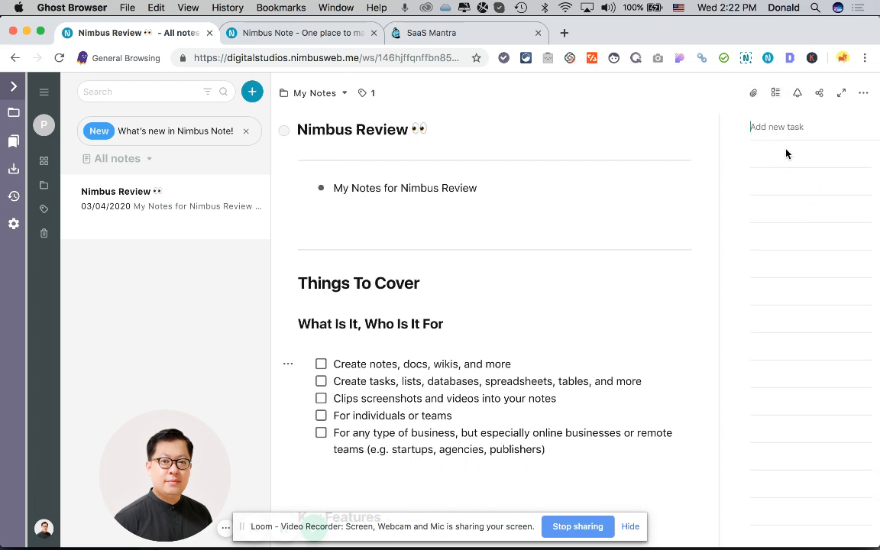
mouse_move(785, 284)
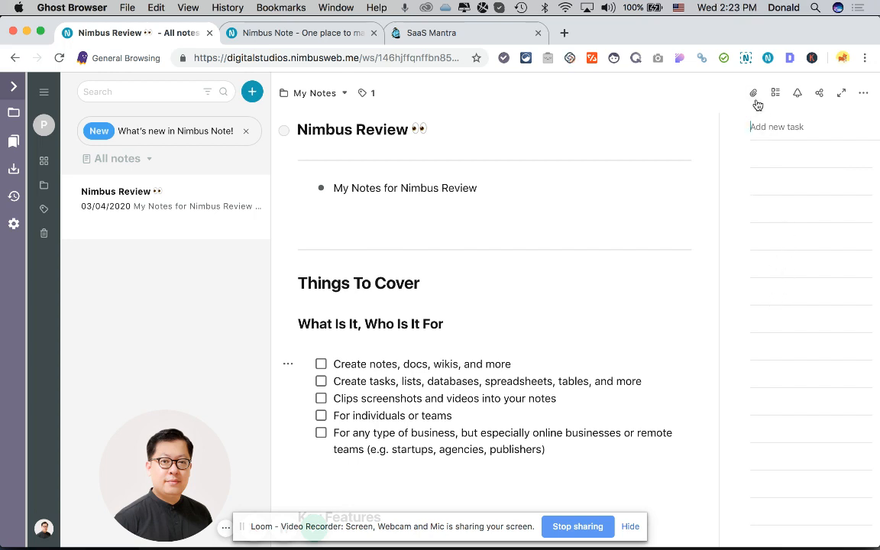
click(754, 93)
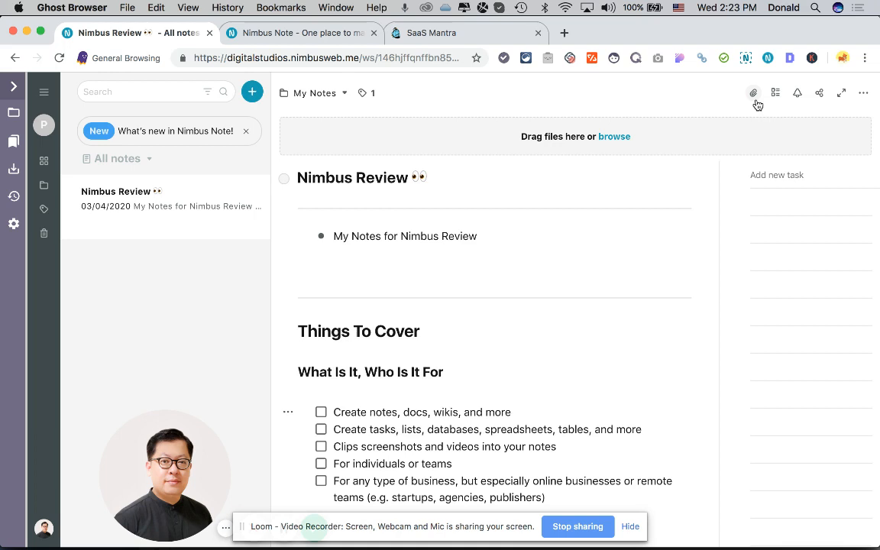
mouse_move(773, 93)
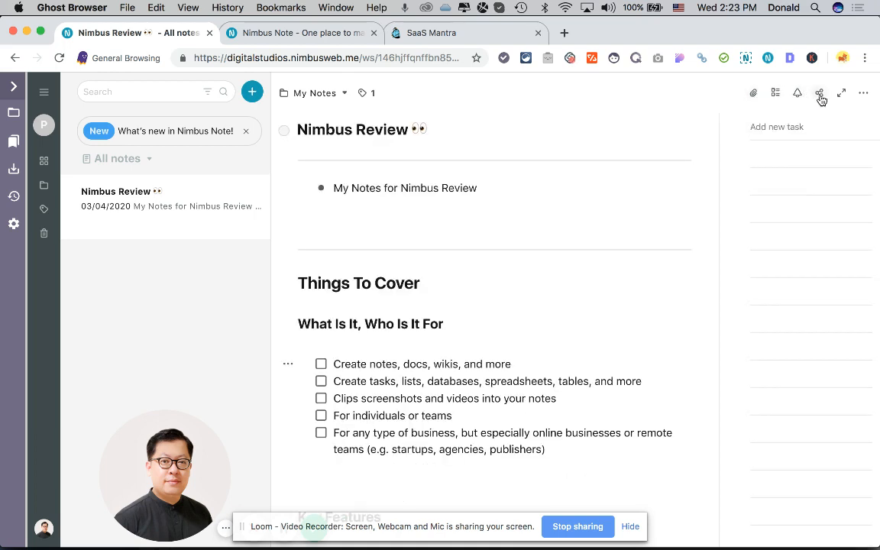
Step: Share the note via a shortened public link without password protection
click(820, 93)
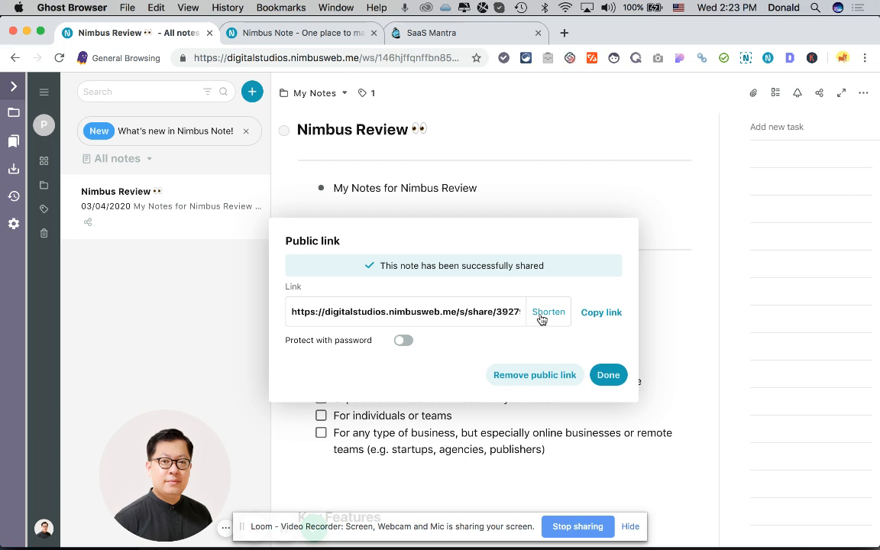
click(548, 312)
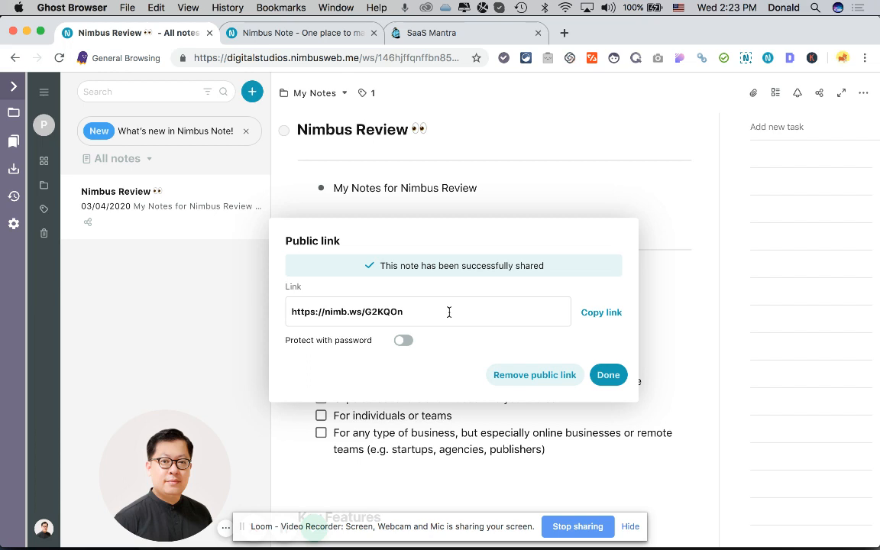
mouse_move(544, 320)
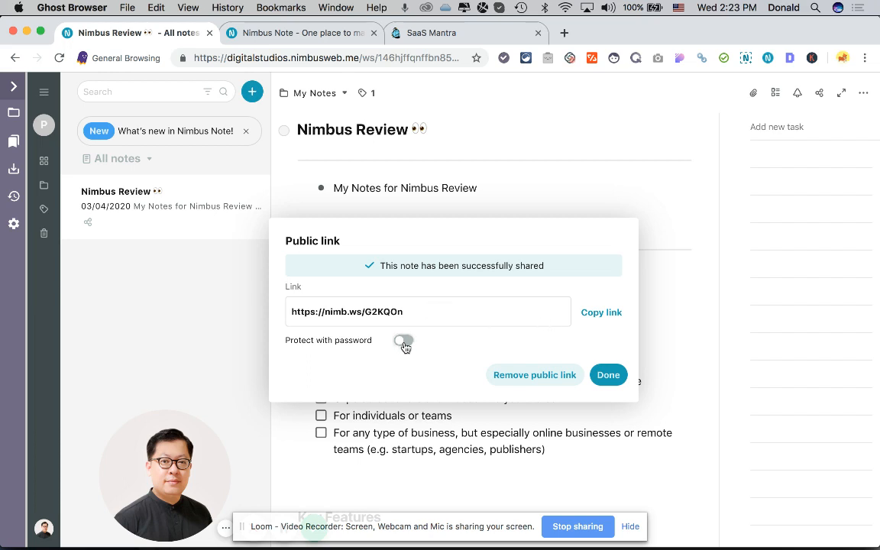
click(403, 341)
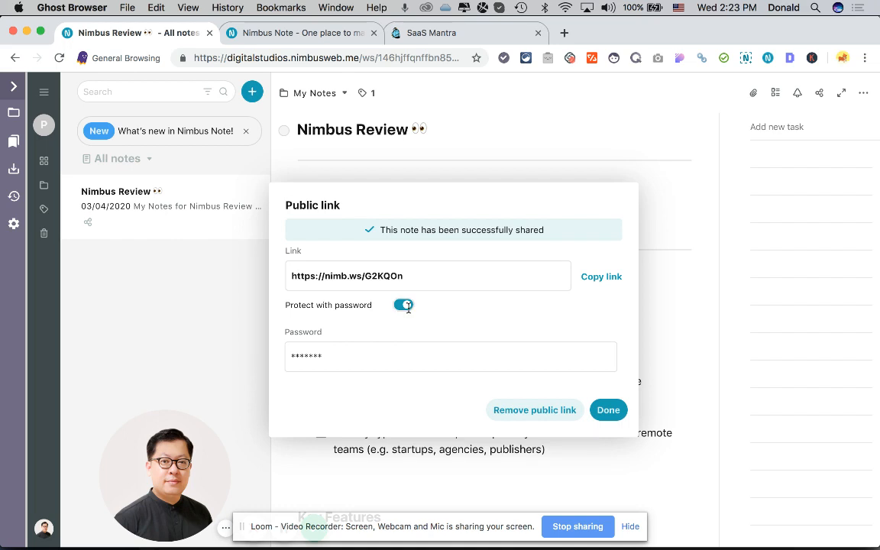
click(403, 305)
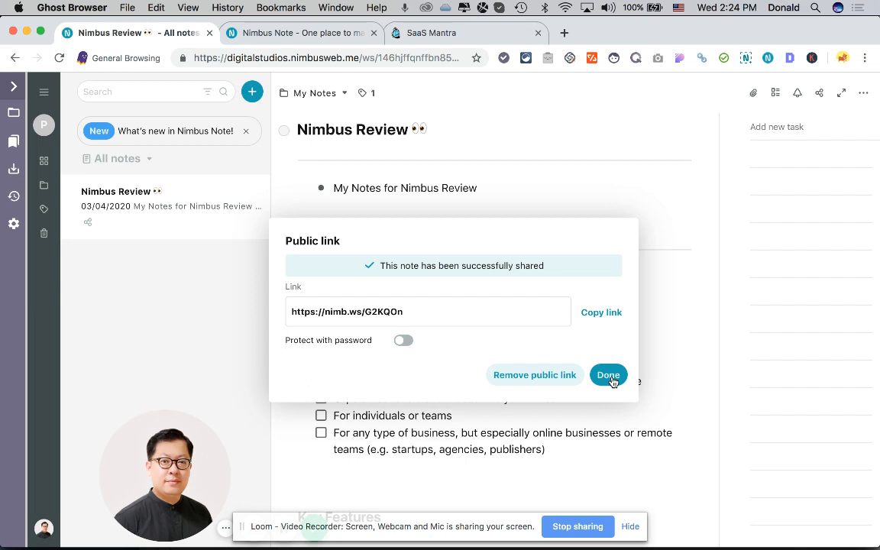
mouse_move(715, 230)
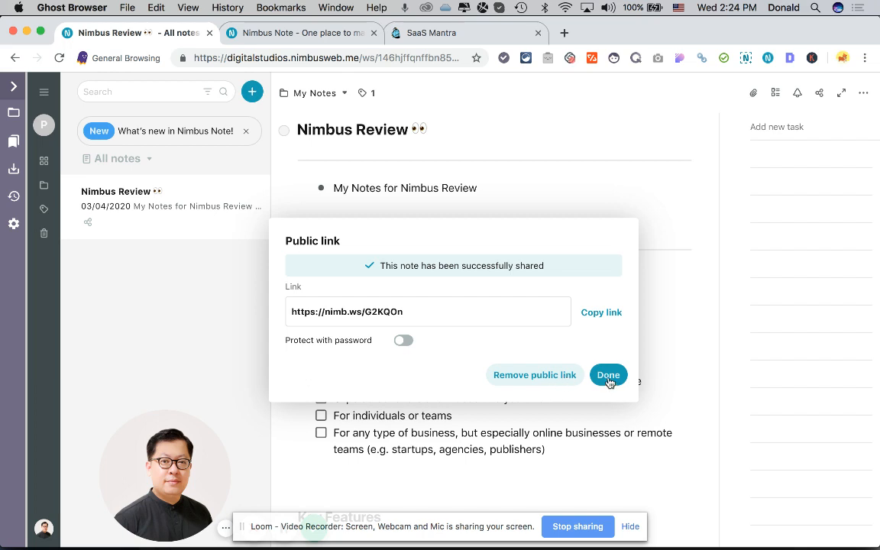
click(608, 374)
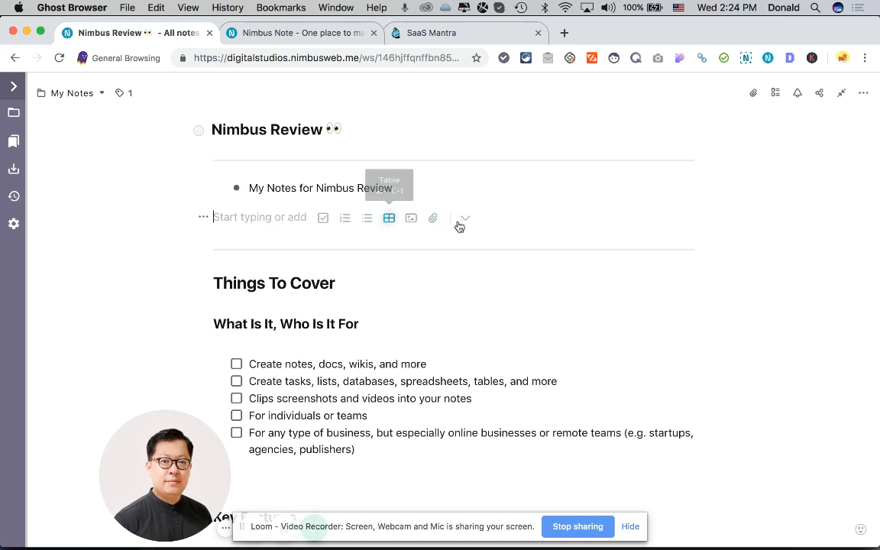
Step: Insert an Outline block of the note's headings, then collapse and re-expand it
click(463, 218)
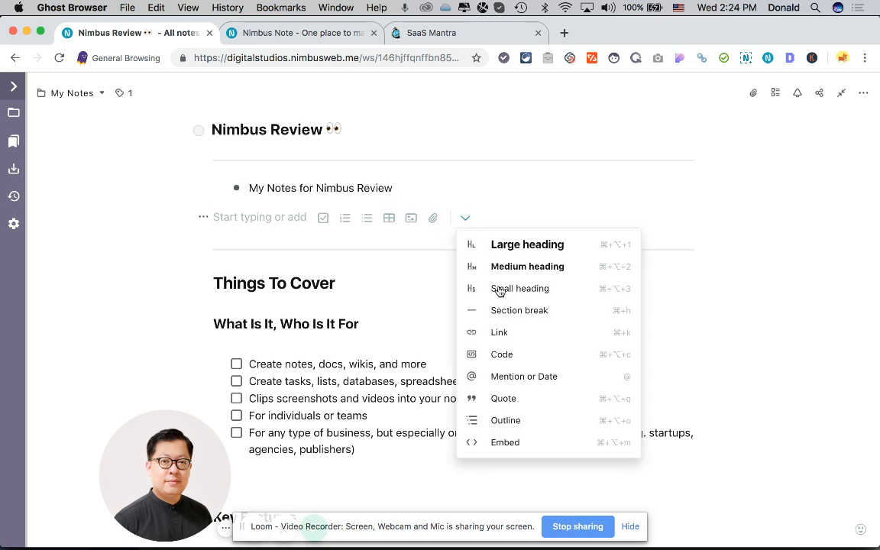
mouse_move(517, 426)
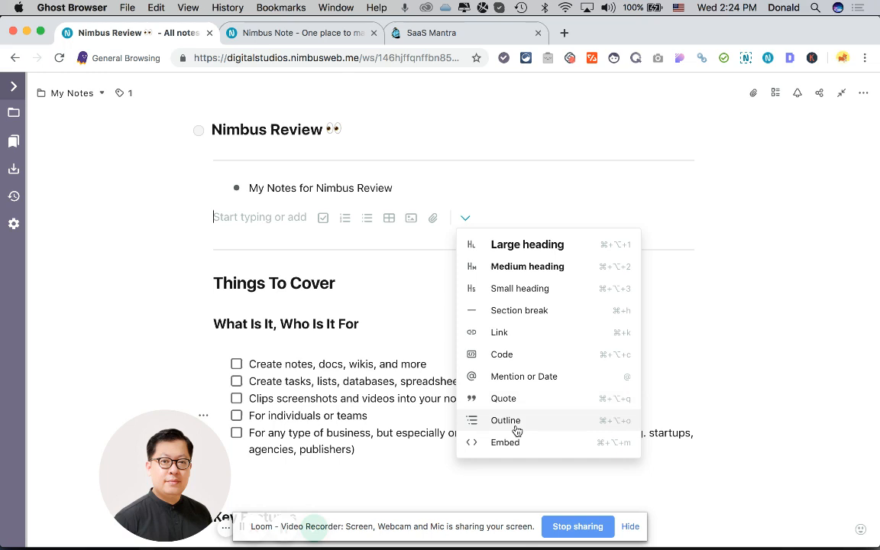
click(505, 420)
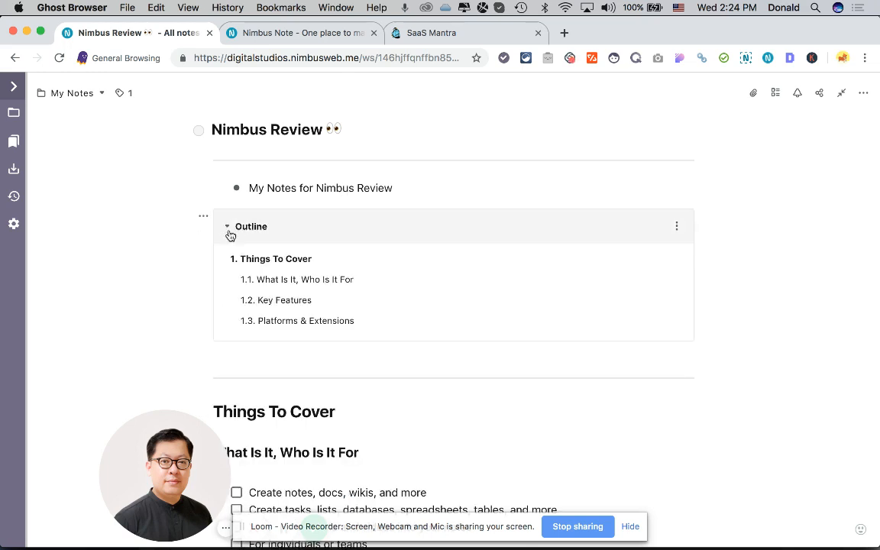
click(226, 226)
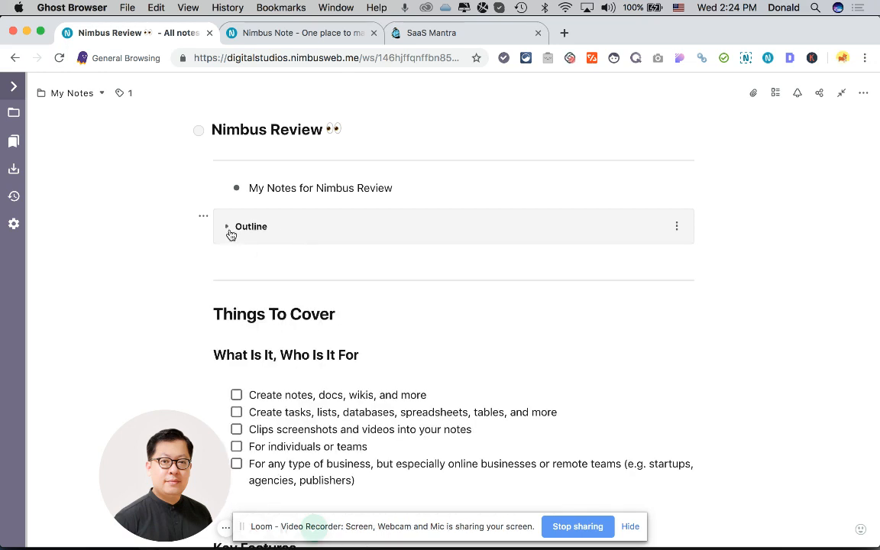
click(226, 226)
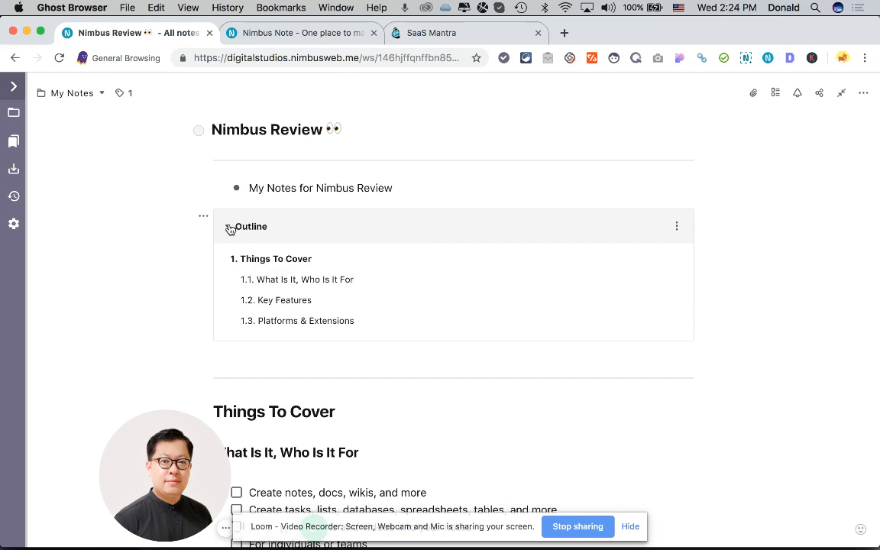
click(230, 226)
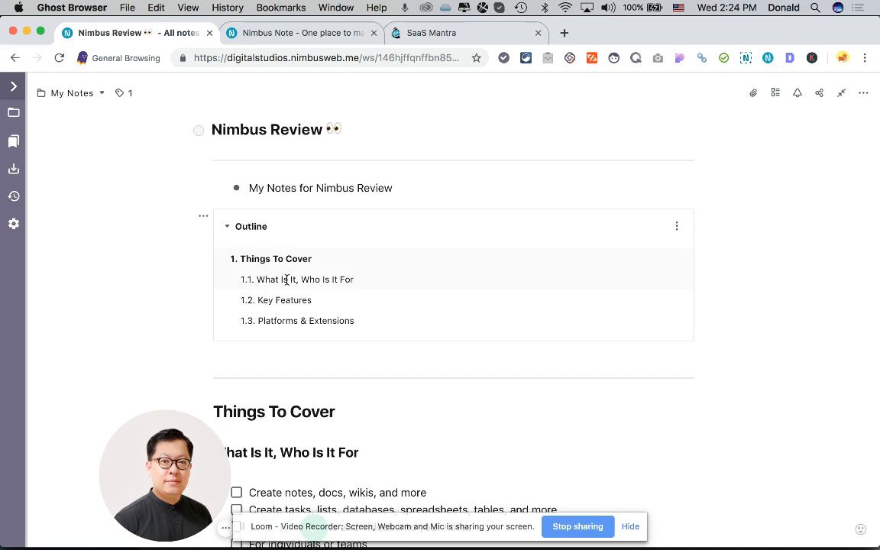
scroll(down, 3)
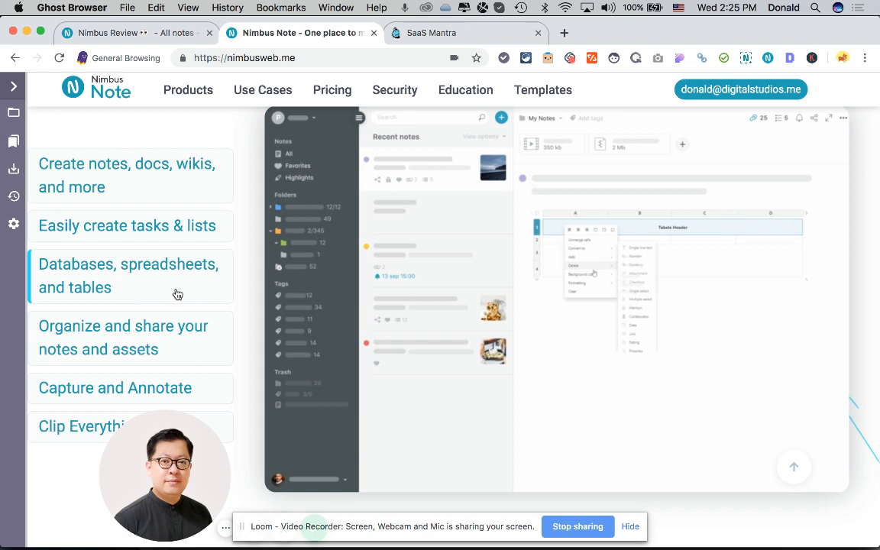
mouse_move(185, 273)
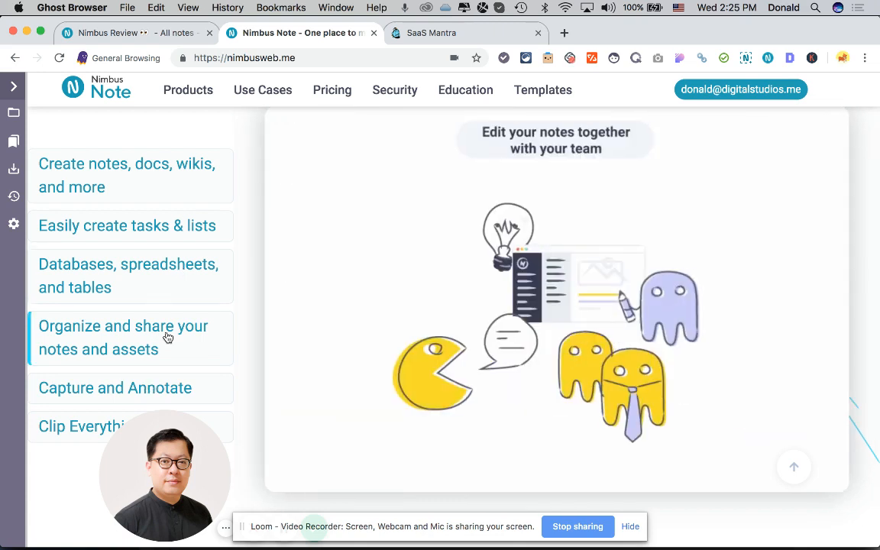
Step: Scroll the nimbusweb.me Top features list to 'Organize and share your notes and assets'
scroll(down, 3)
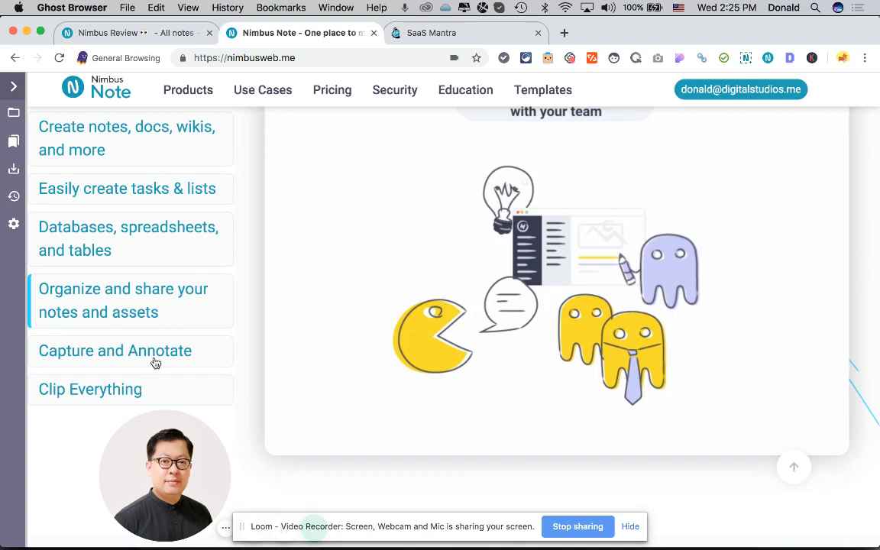
mouse_move(652, 105)
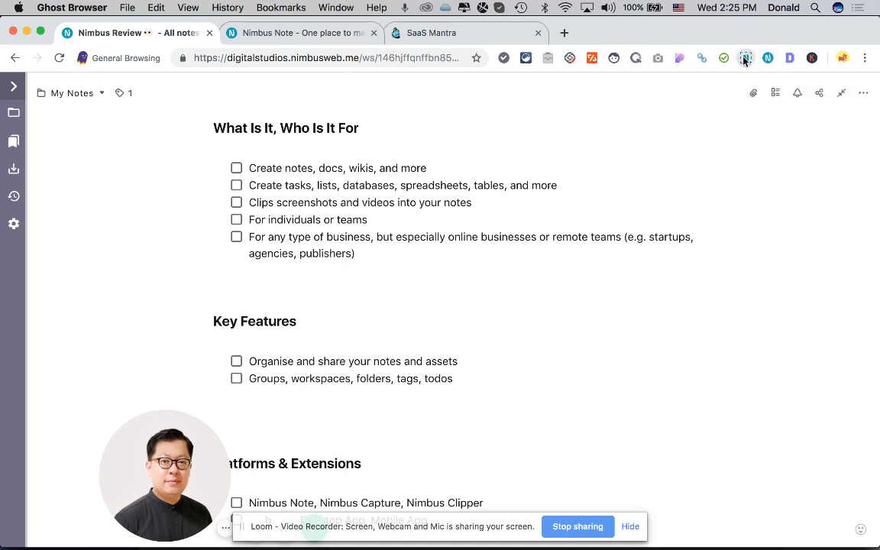
click(744, 57)
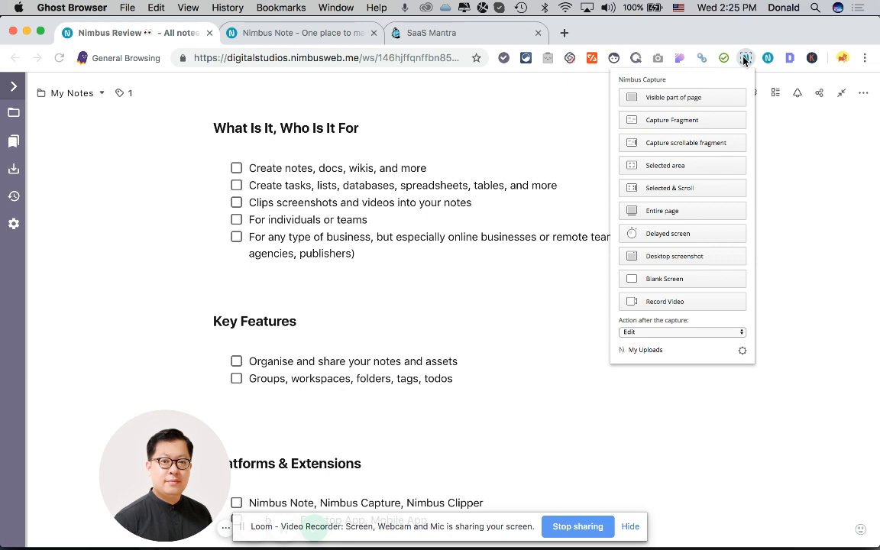
mouse_move(687, 106)
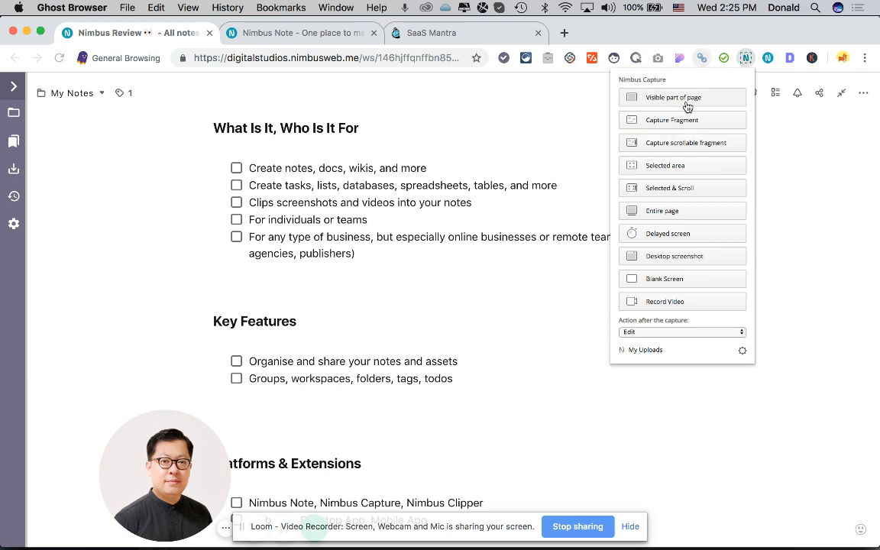
mouse_move(685, 135)
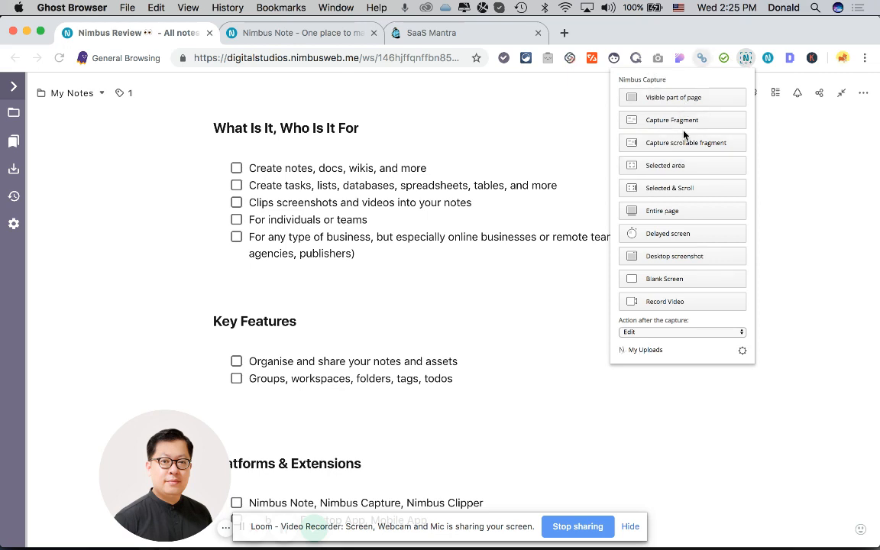
mouse_move(689, 197)
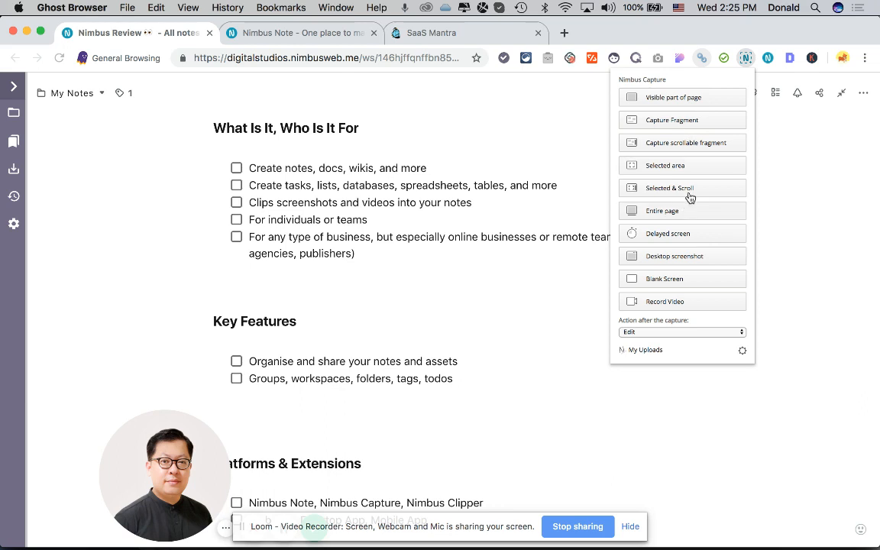
mouse_move(703, 291)
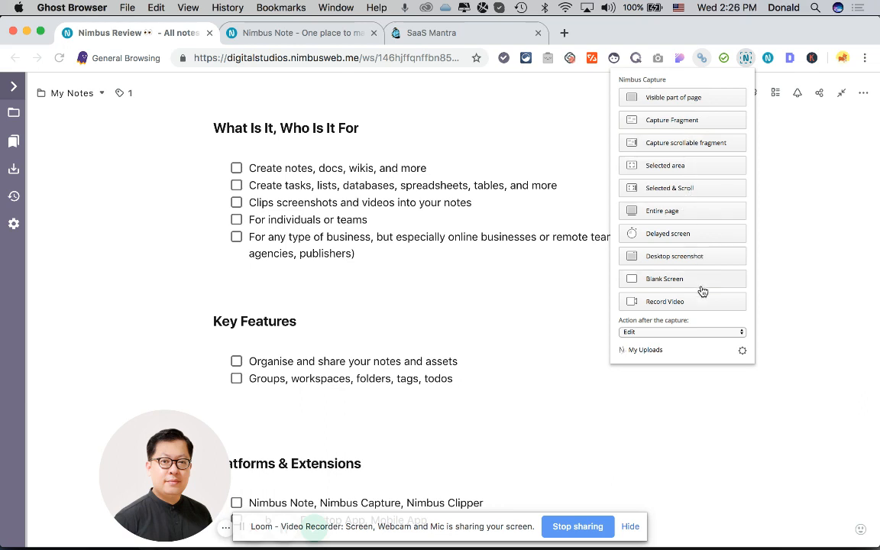
mouse_move(700, 306)
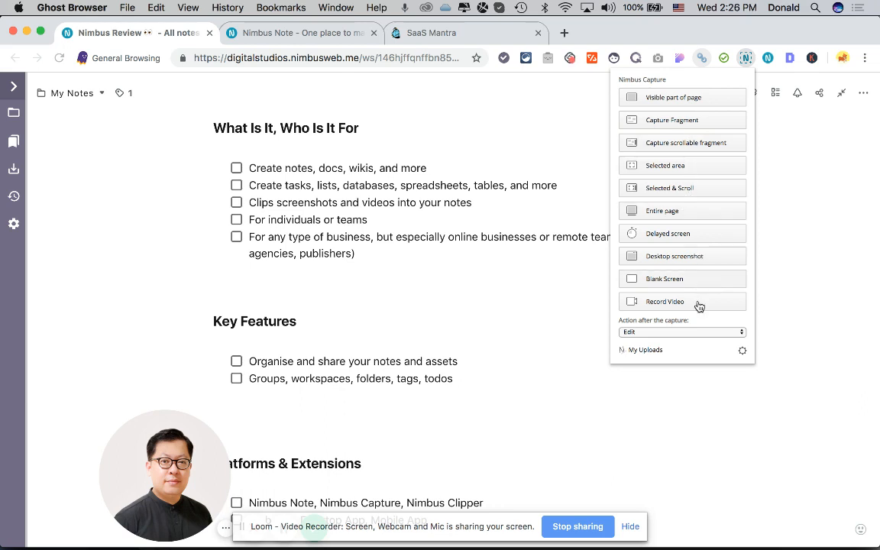
mouse_move(716, 333)
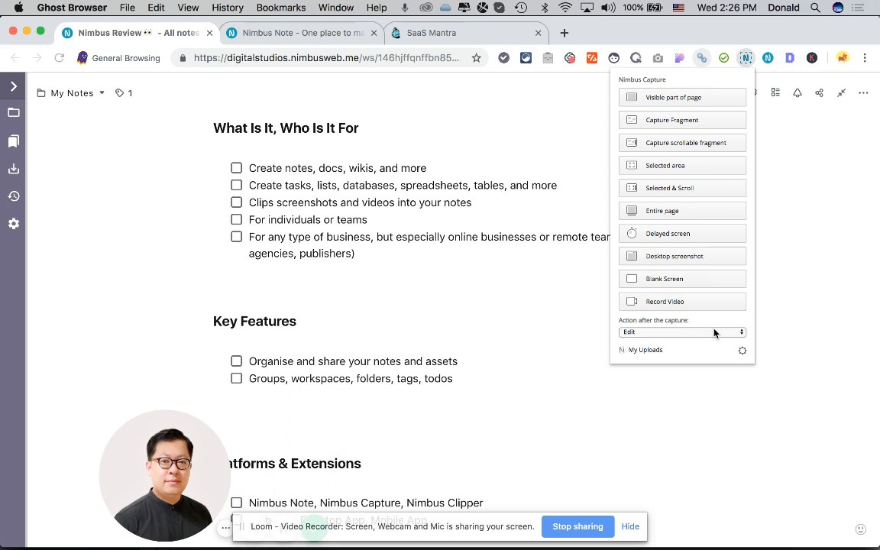
click(680, 331)
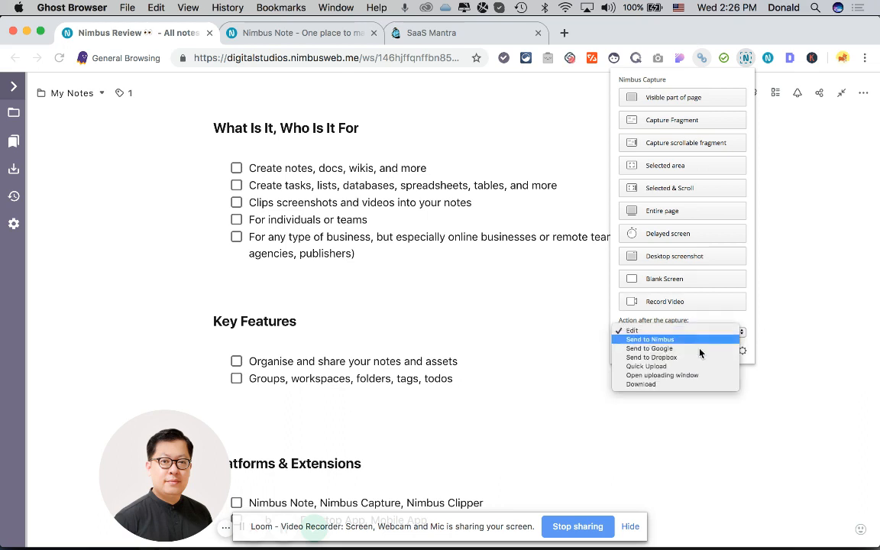
mouse_move(737, 349)
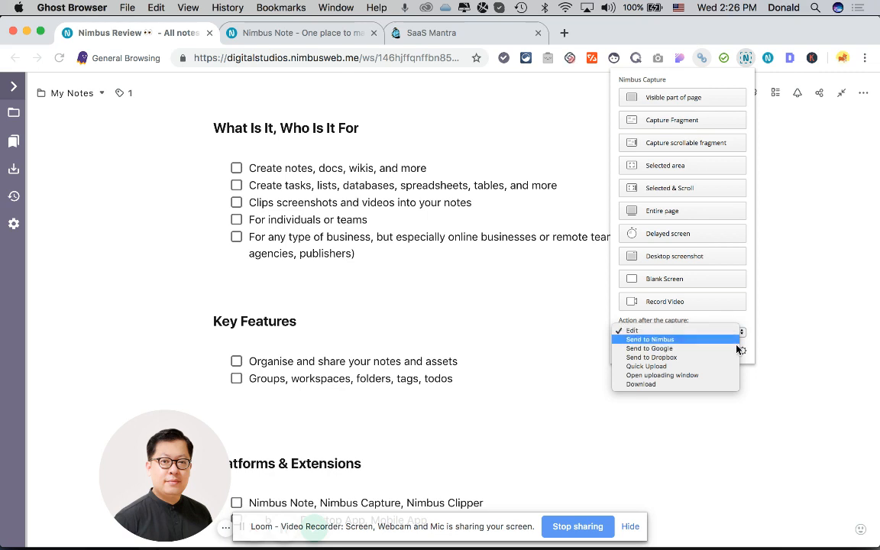
mouse_move(815, 332)
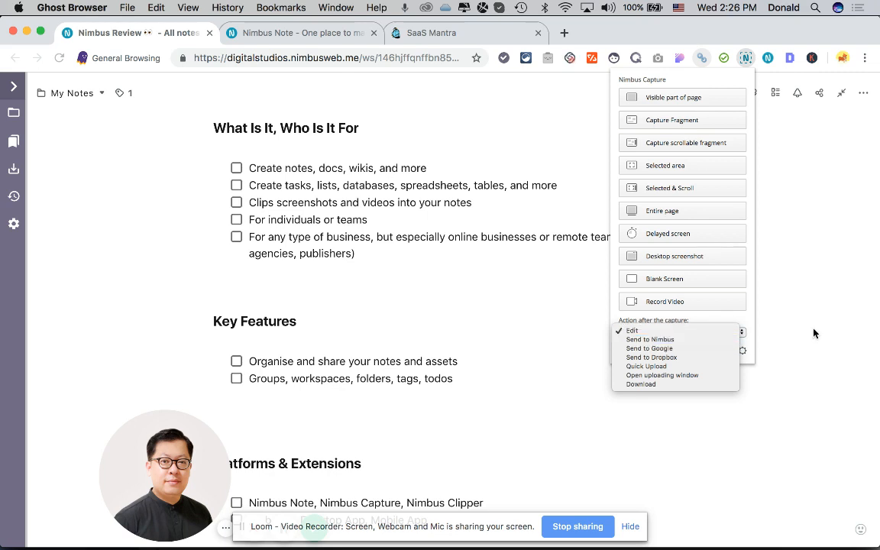
click(632, 330)
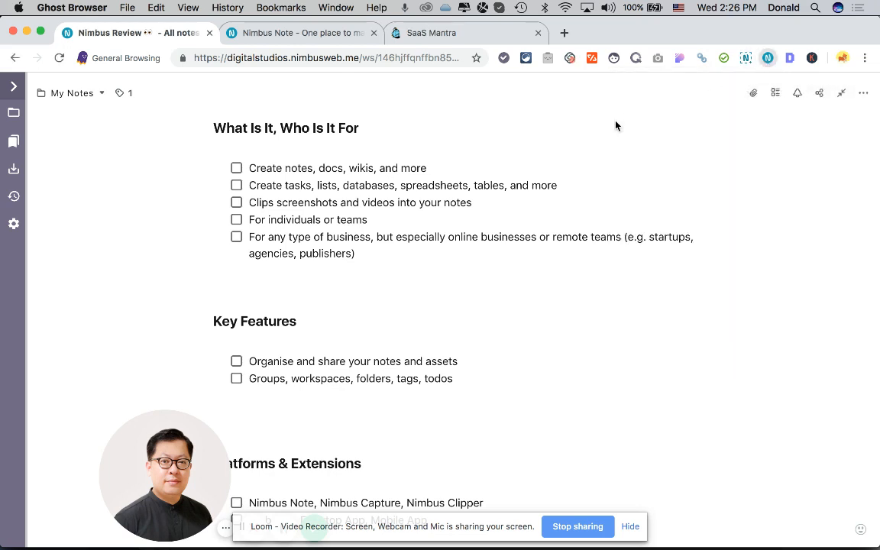
click(767, 58)
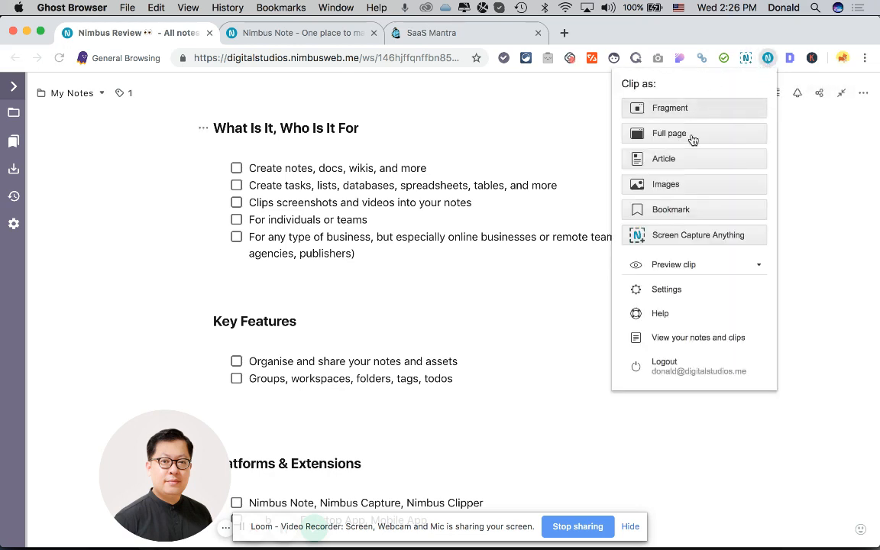
mouse_move(707, 161)
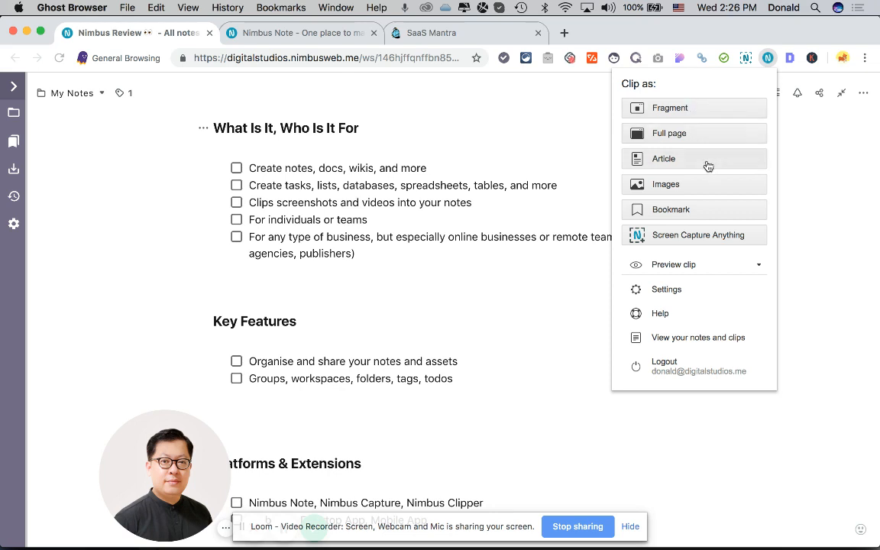
mouse_move(723, 115)
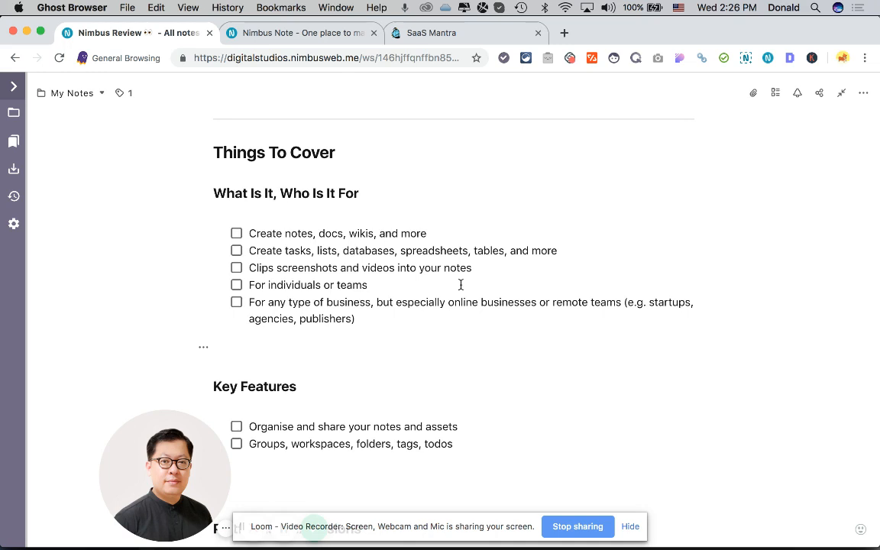
scroll(down, 3)
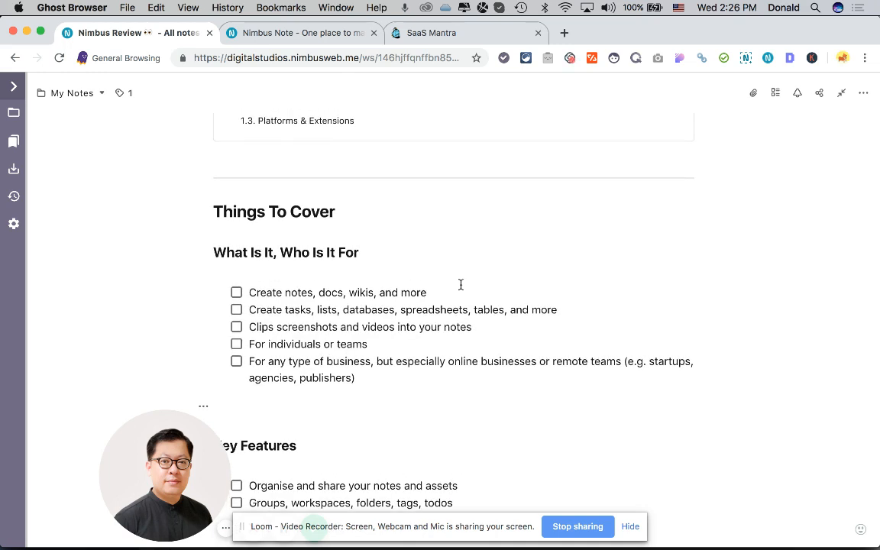
mouse_move(485, 299)
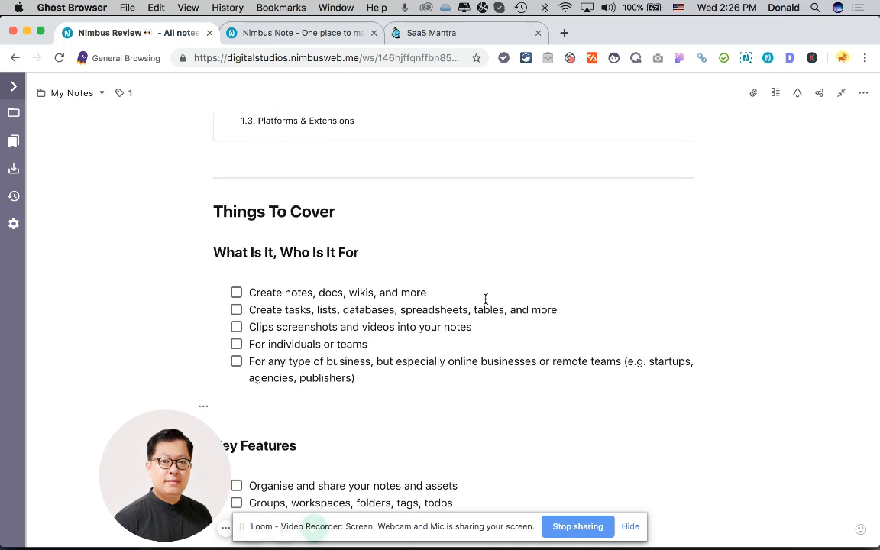
mouse_move(327, 127)
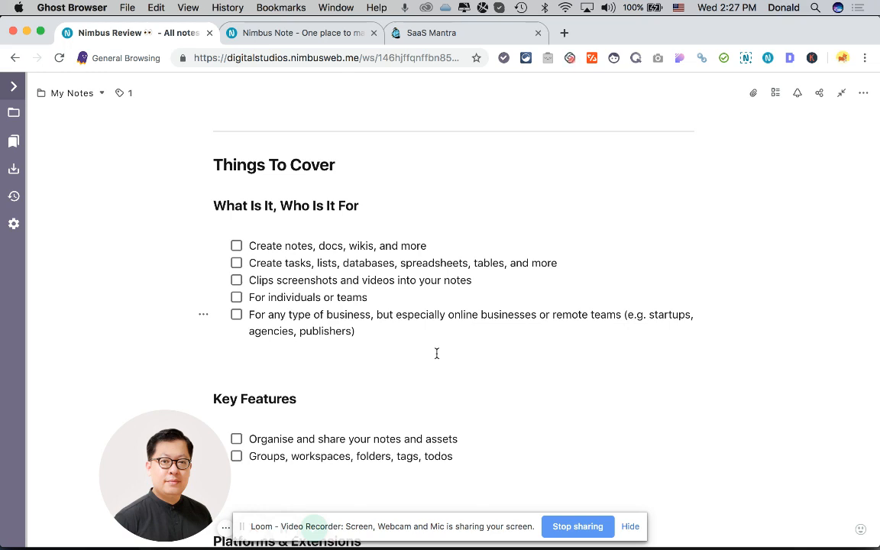
scroll(down, 3)
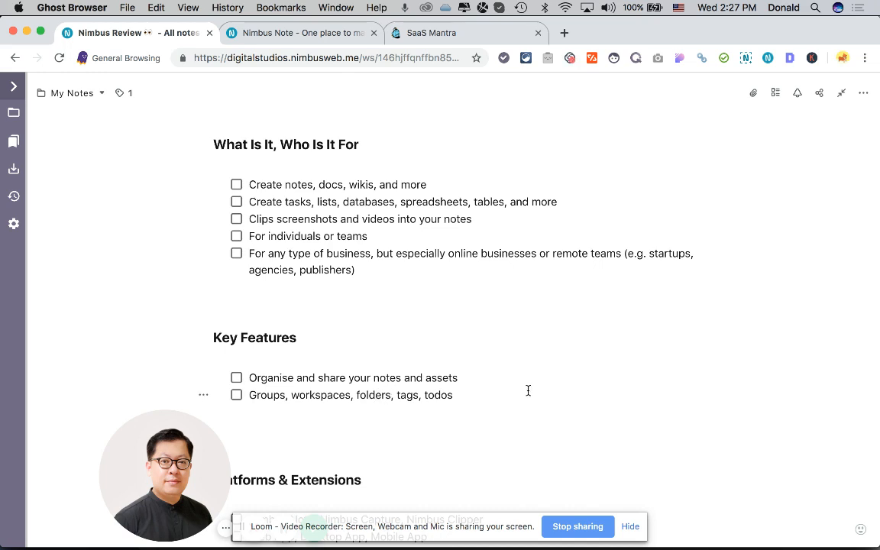
scroll(down, 3)
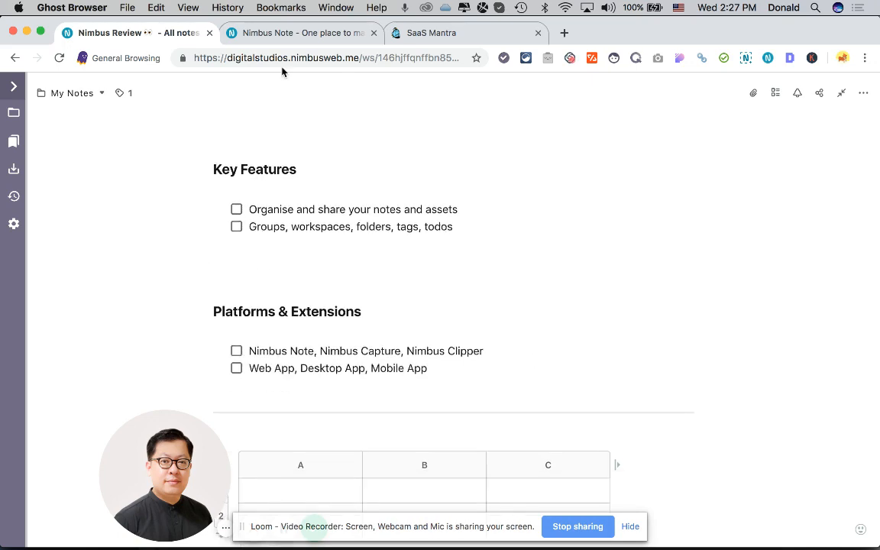
scroll(up, 3)
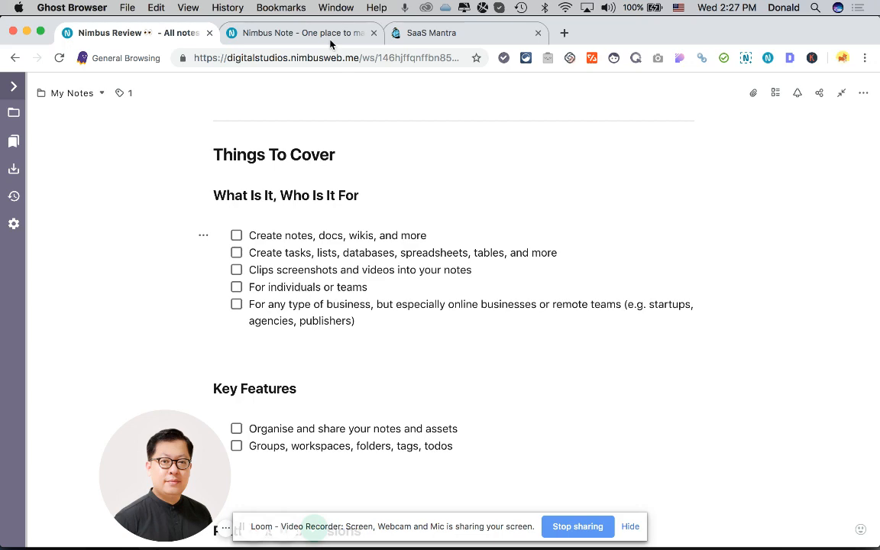
Step: Scroll the nimbusweb.me homepage past product logos and testimonials to Top features
click(302, 33)
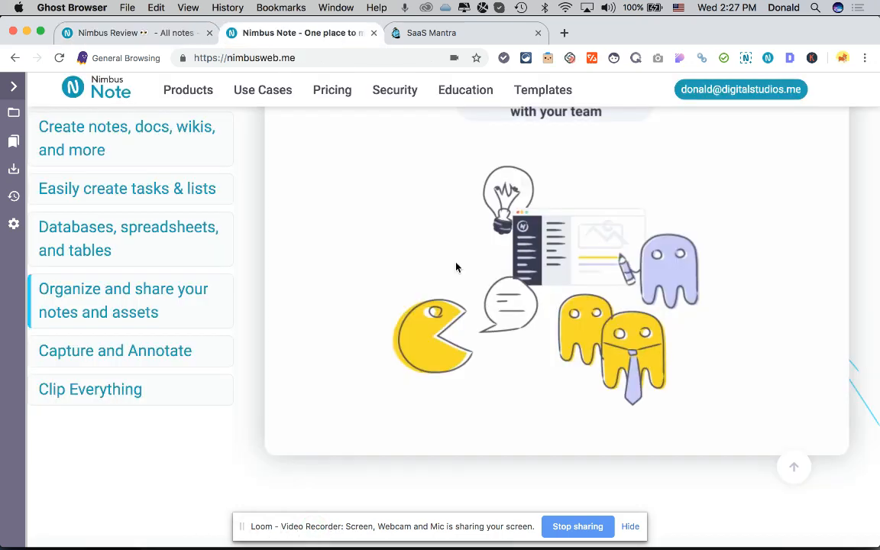
scroll(down, 3)
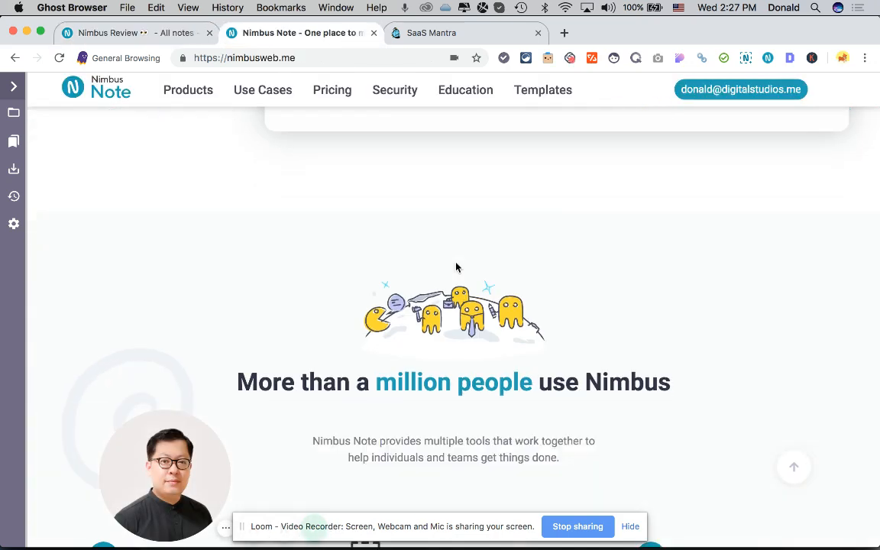
scroll(down, 3)
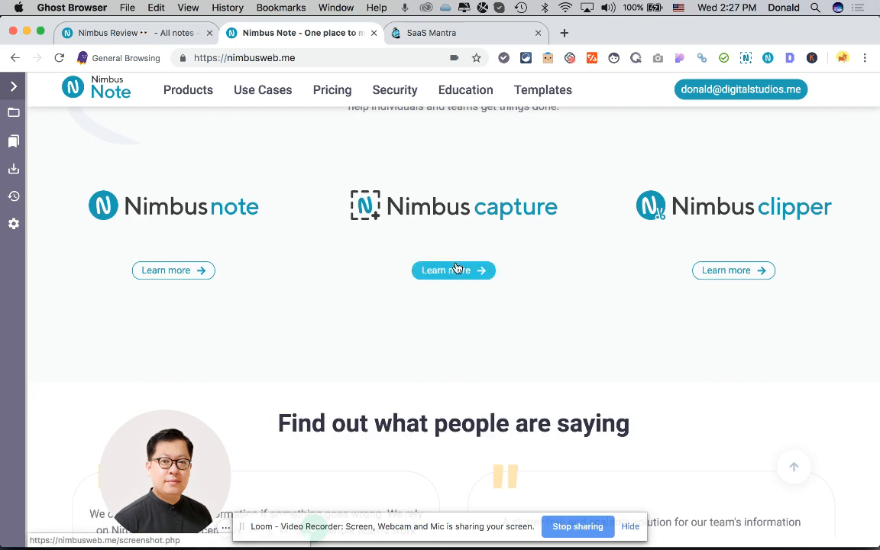
scroll(down, 3)
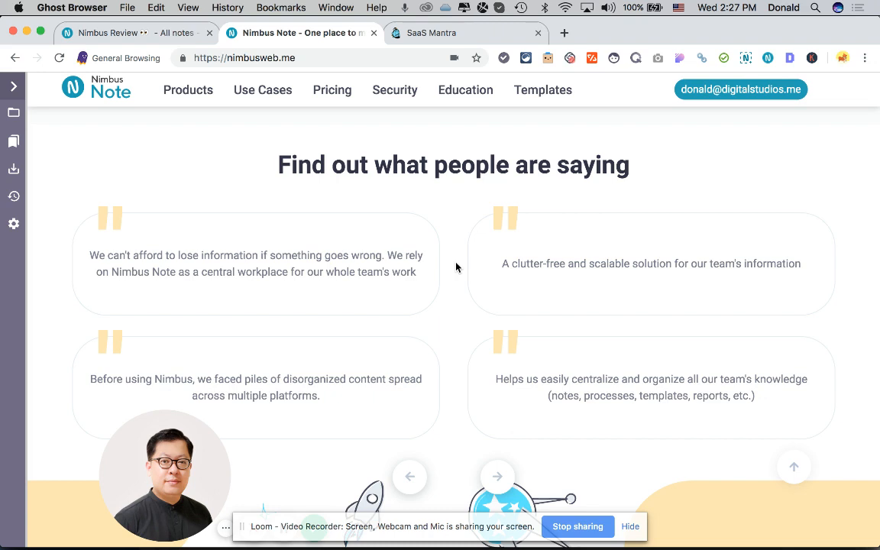
mouse_move(543, 370)
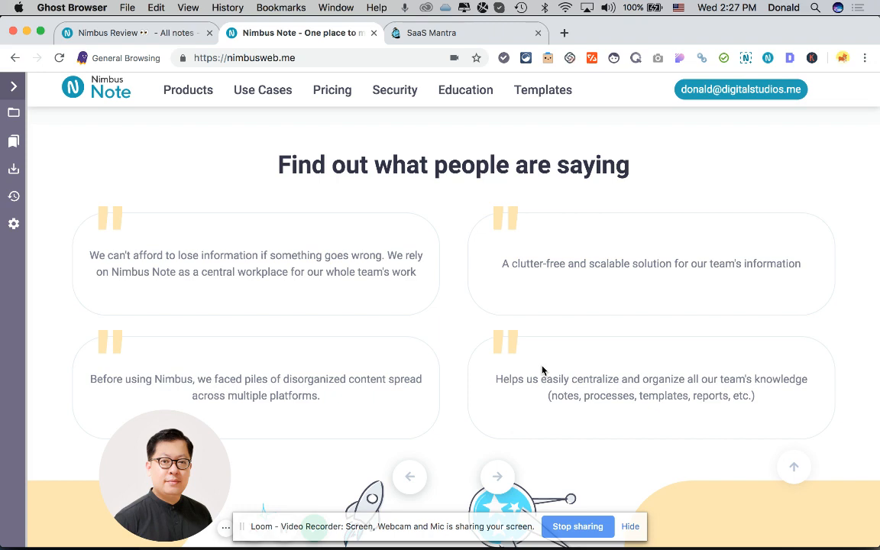
scroll(down, 3)
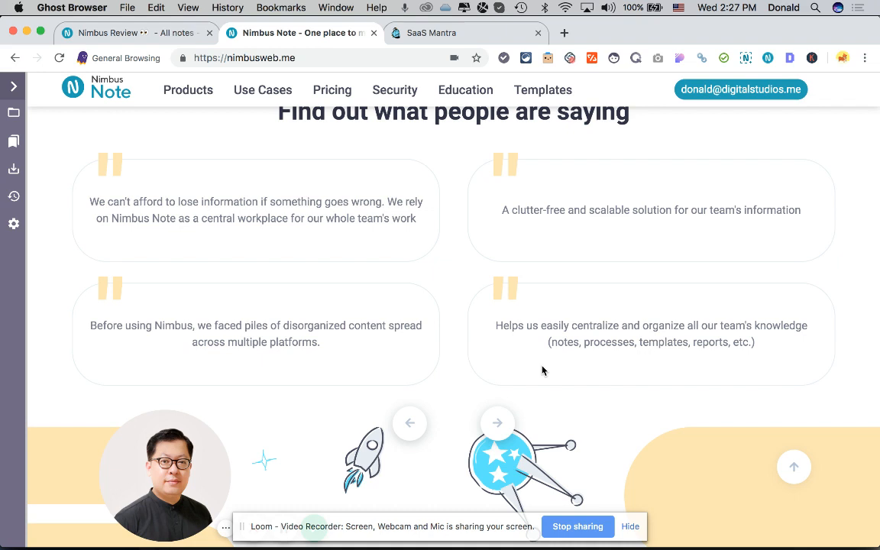
scroll(down, 3)
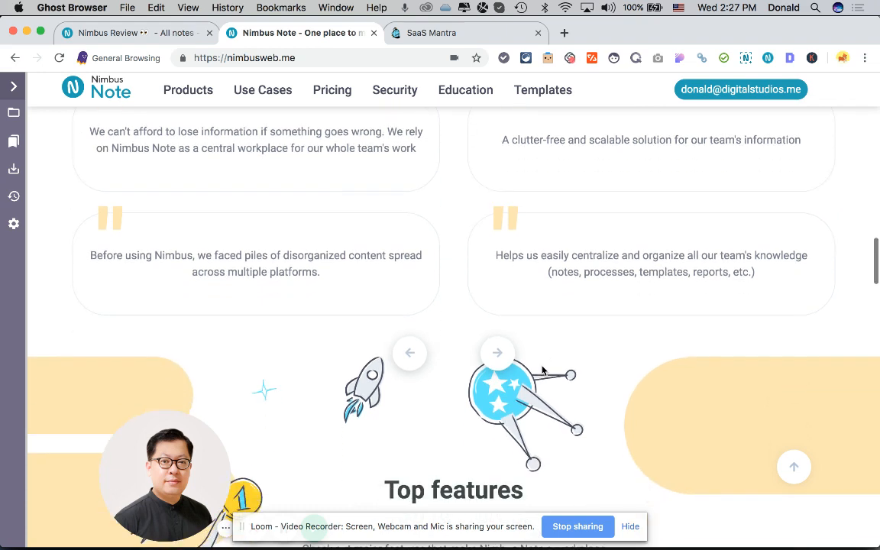
scroll(down, 3)
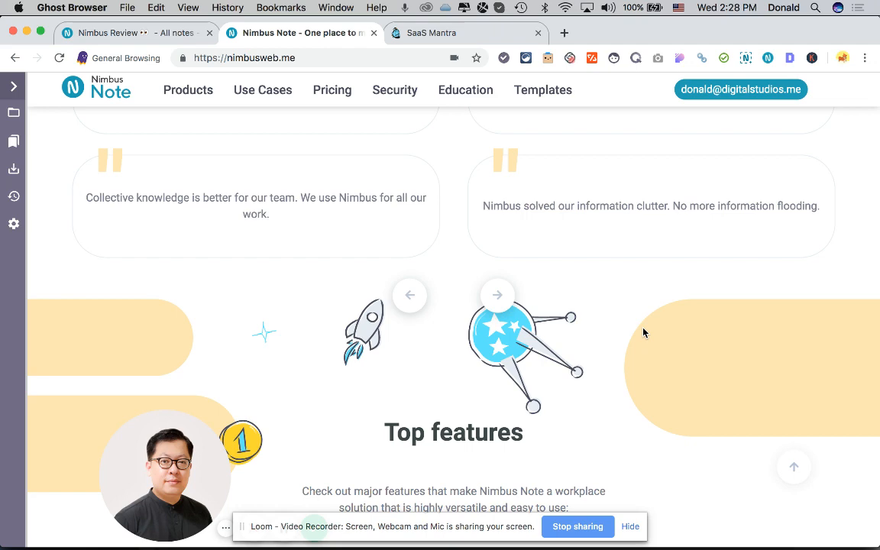
Step: Scroll through the numbered Top features, from All-new note editor to the web clipper
scroll(down, 3)
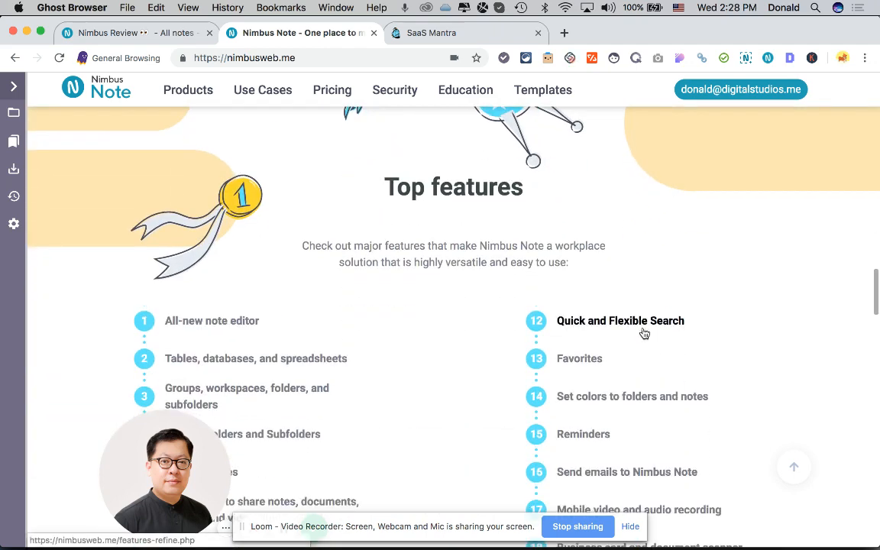
scroll(down, 3)
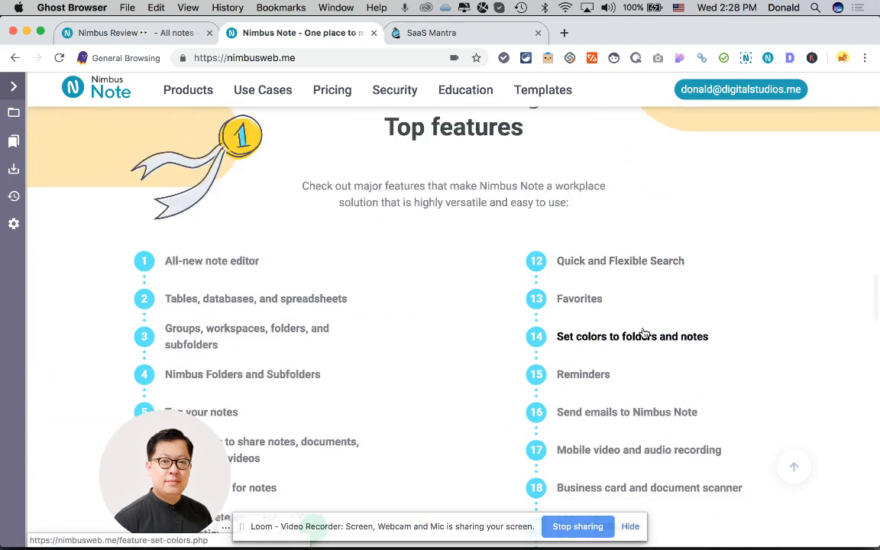
scroll(down, 3)
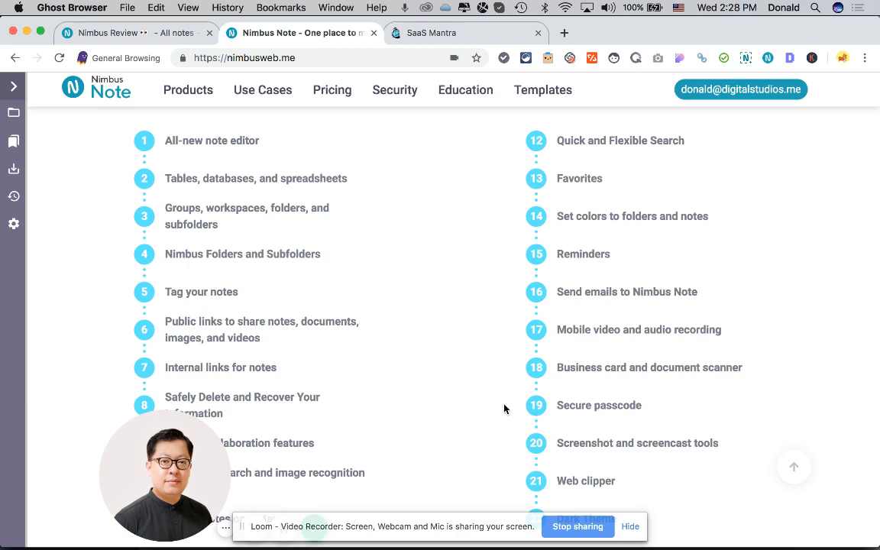
mouse_move(439, 296)
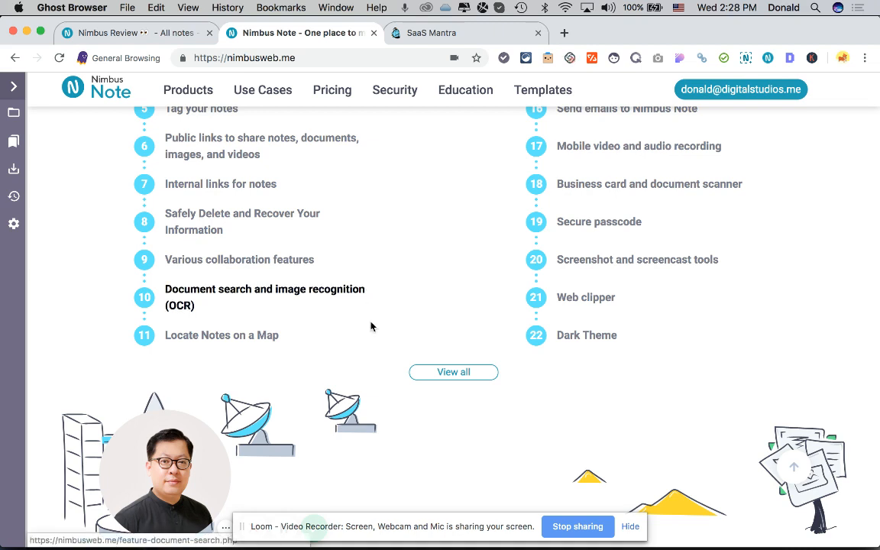
mouse_move(365, 299)
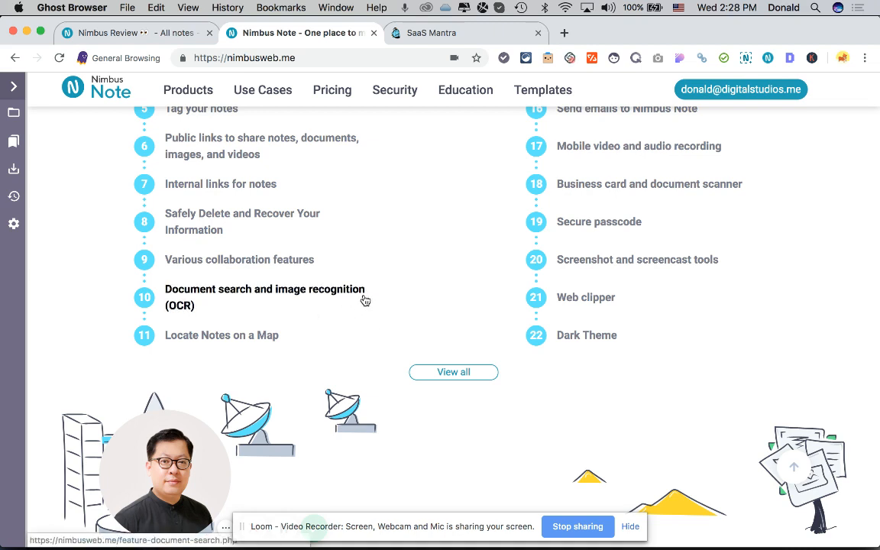
mouse_move(373, 304)
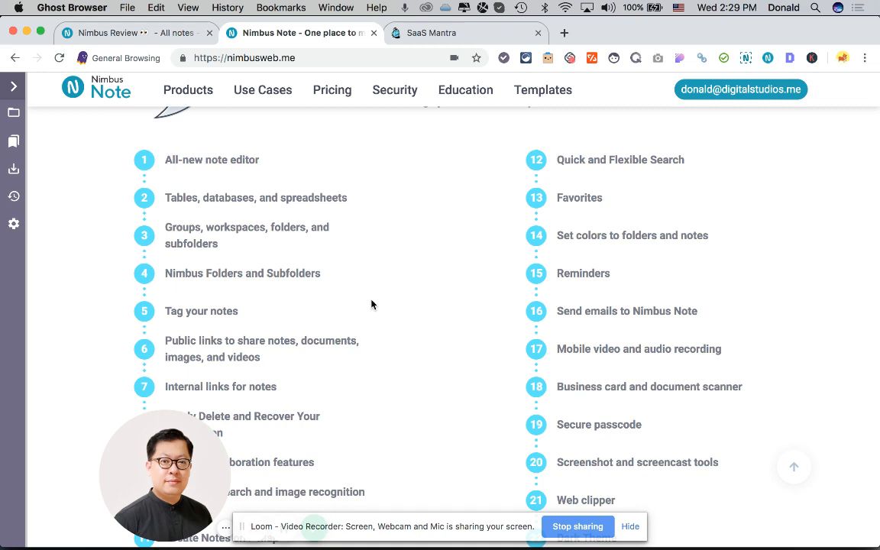
scroll(up, 3)
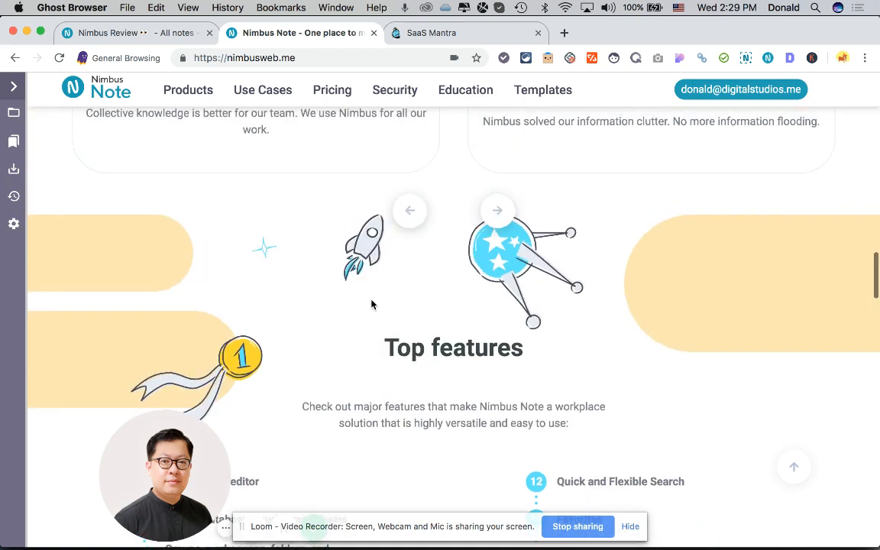
scroll(down, 3)
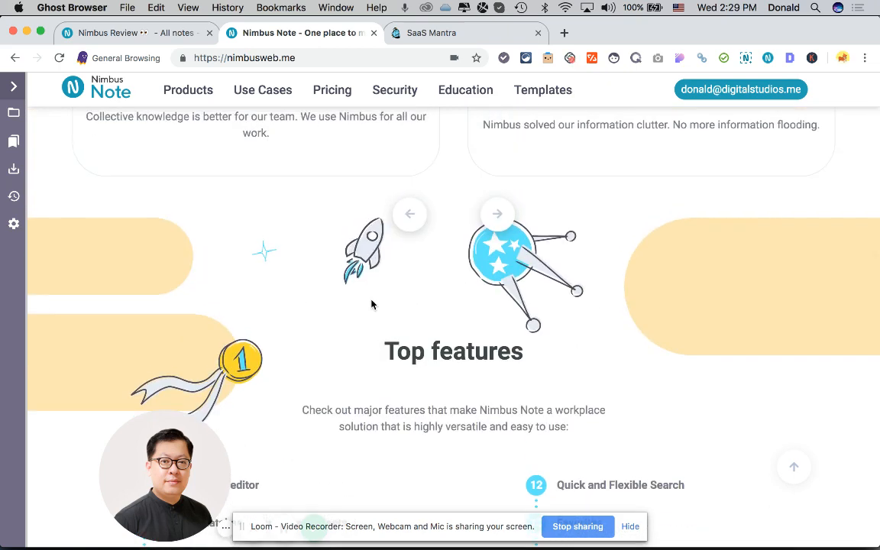